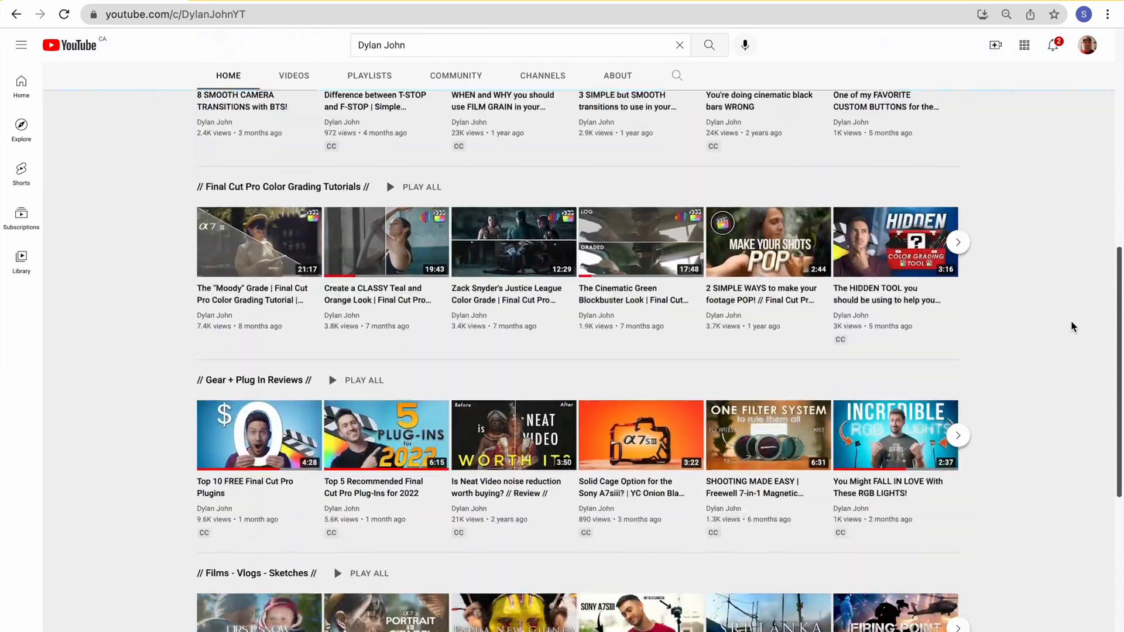
# Turn on Used Media Ranges in the browser's view options.
pyautogui.scroll(3)
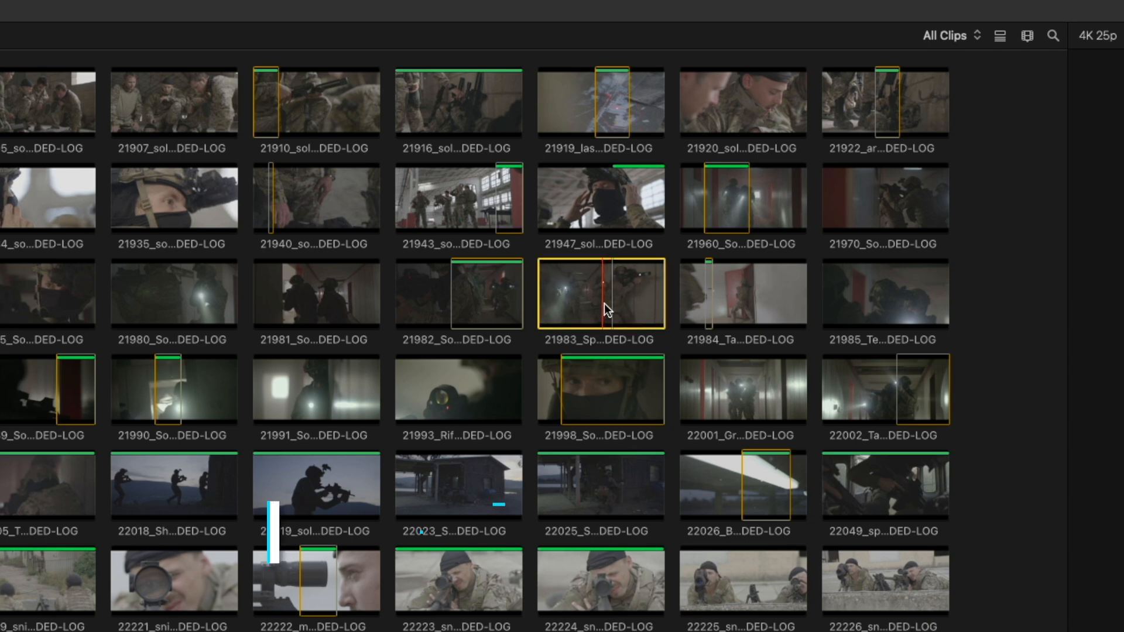
pyautogui.press('f')
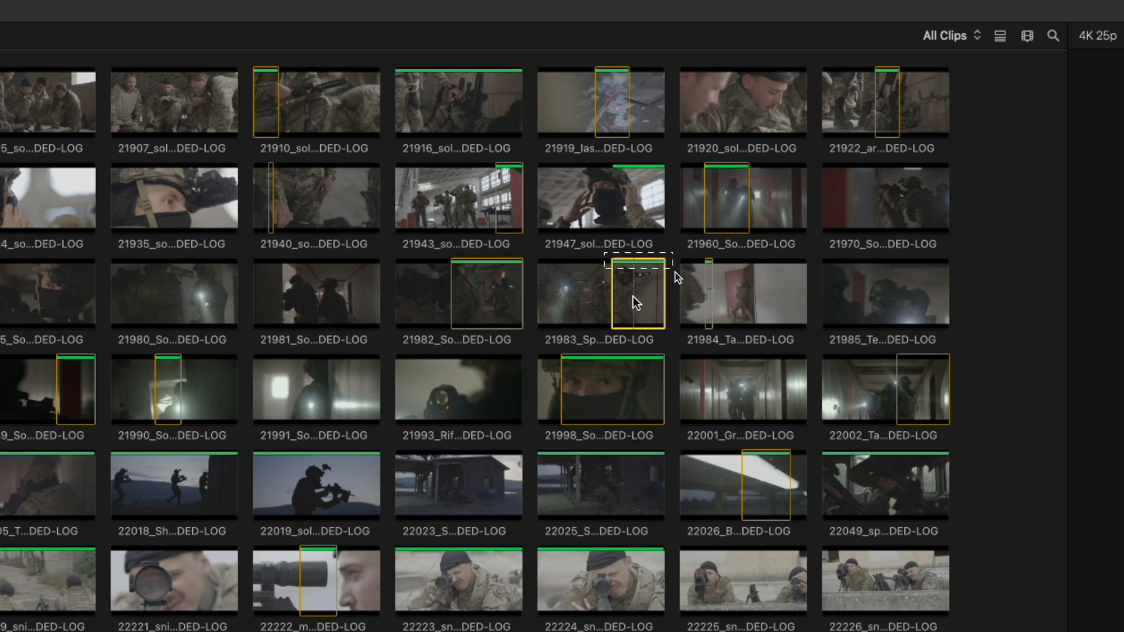
pyautogui.click(946, 35)
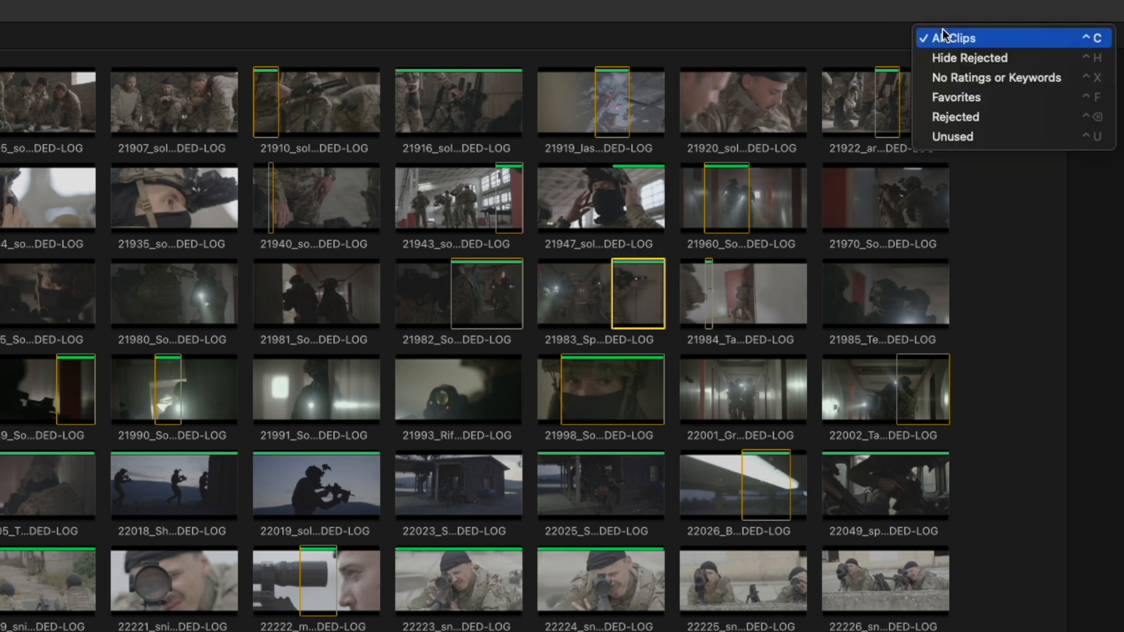
pyautogui.moveTo(952, 47)
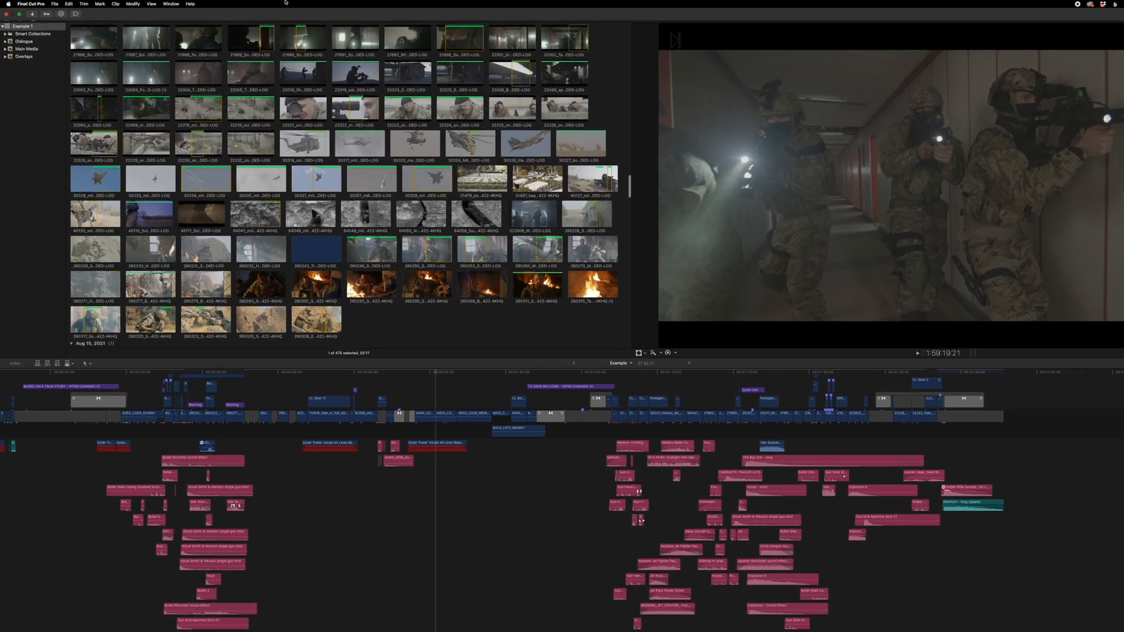
pyautogui.click(266, 6)
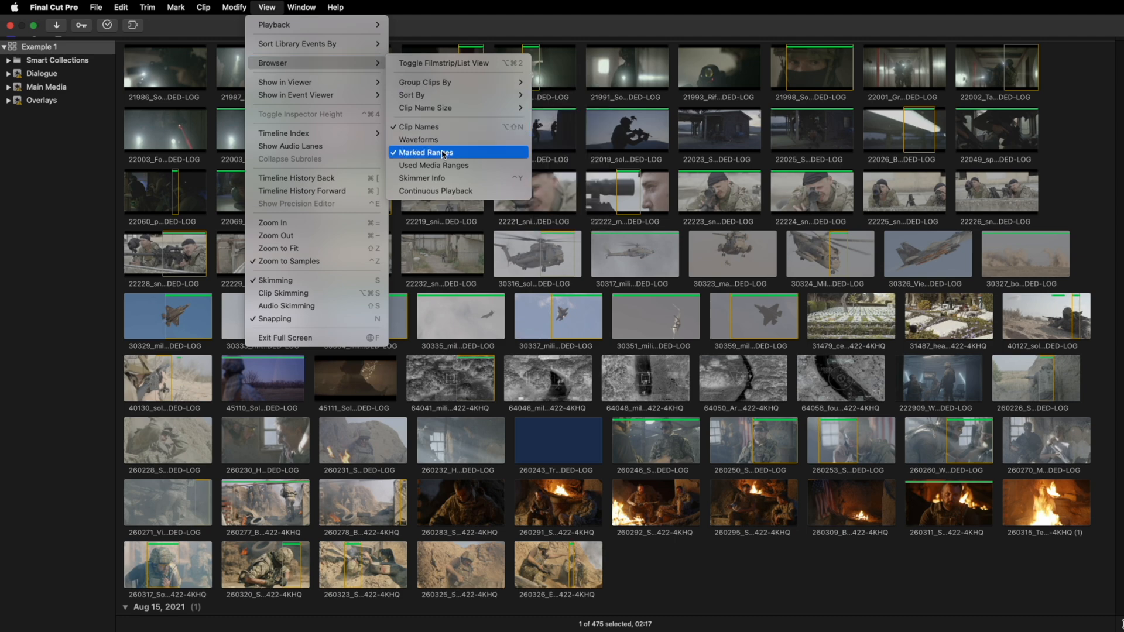
pyautogui.click(424, 153)
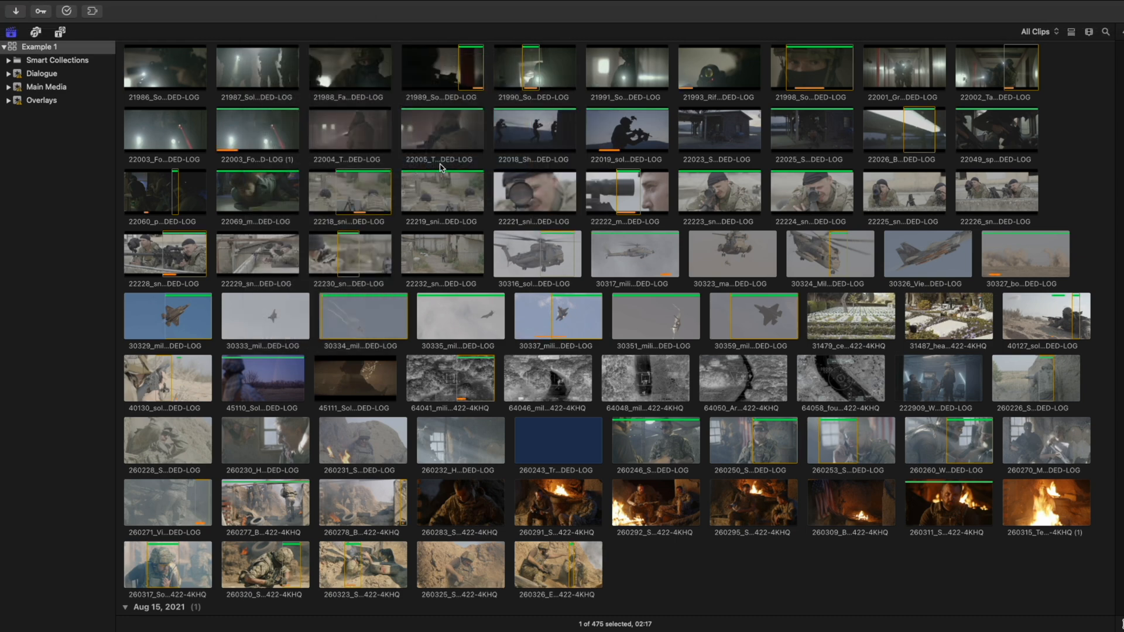
pyautogui.moveTo(681, 86)
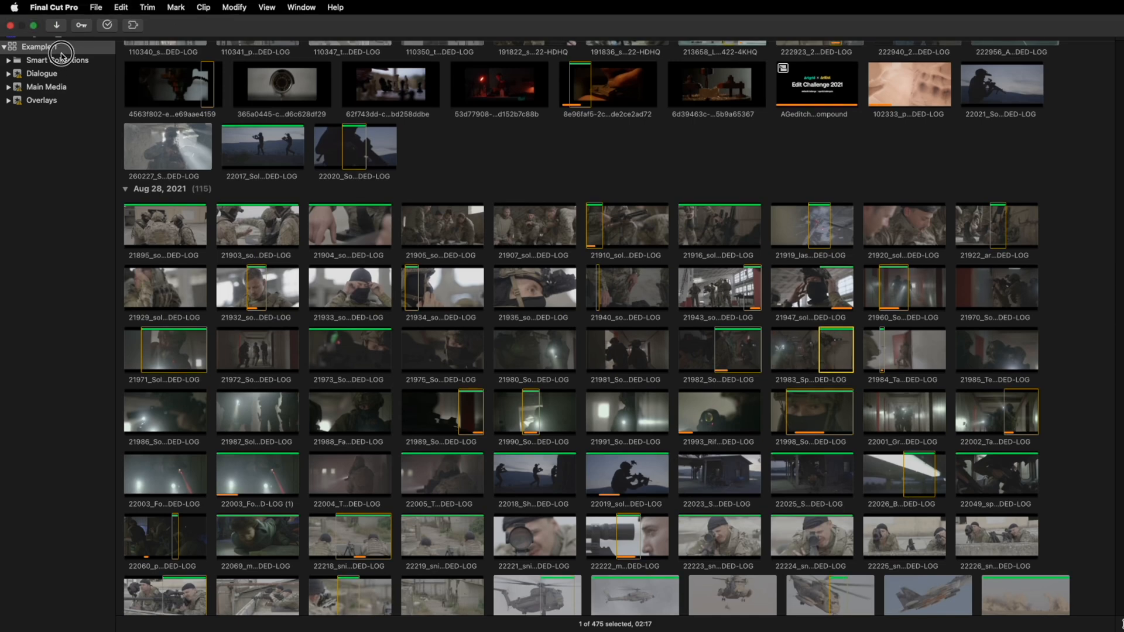
# Create a new library smart collection with a Ratings: Favorites rule.
pyautogui.click(94, 7)
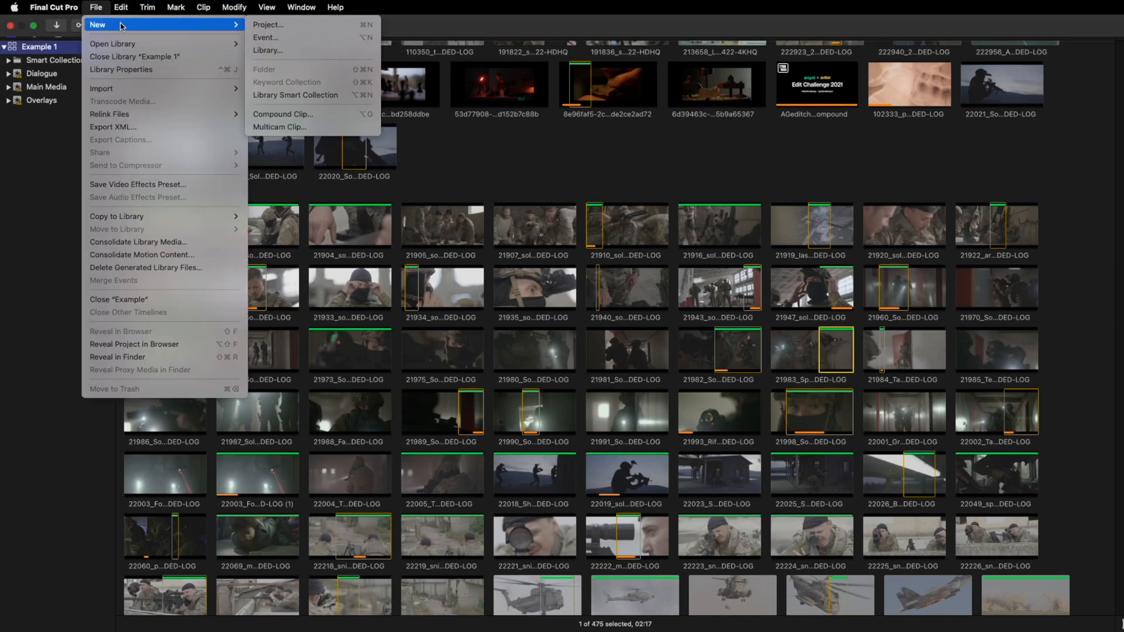
pyautogui.moveTo(294, 95)
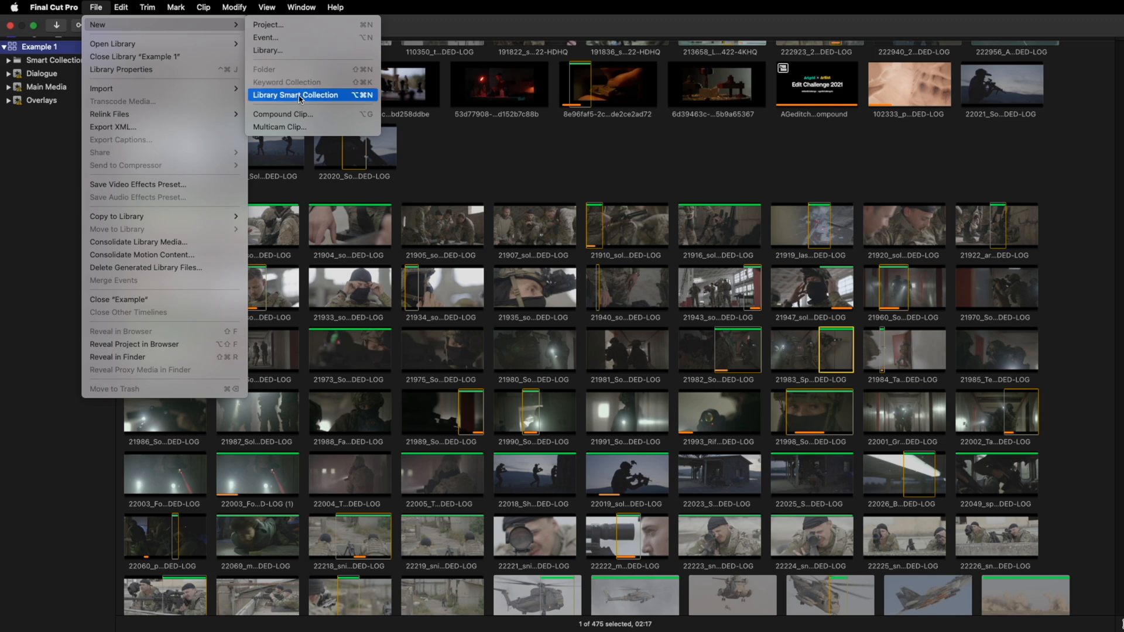
pyautogui.click(295, 95)
pyautogui.write('Unused Favorites')
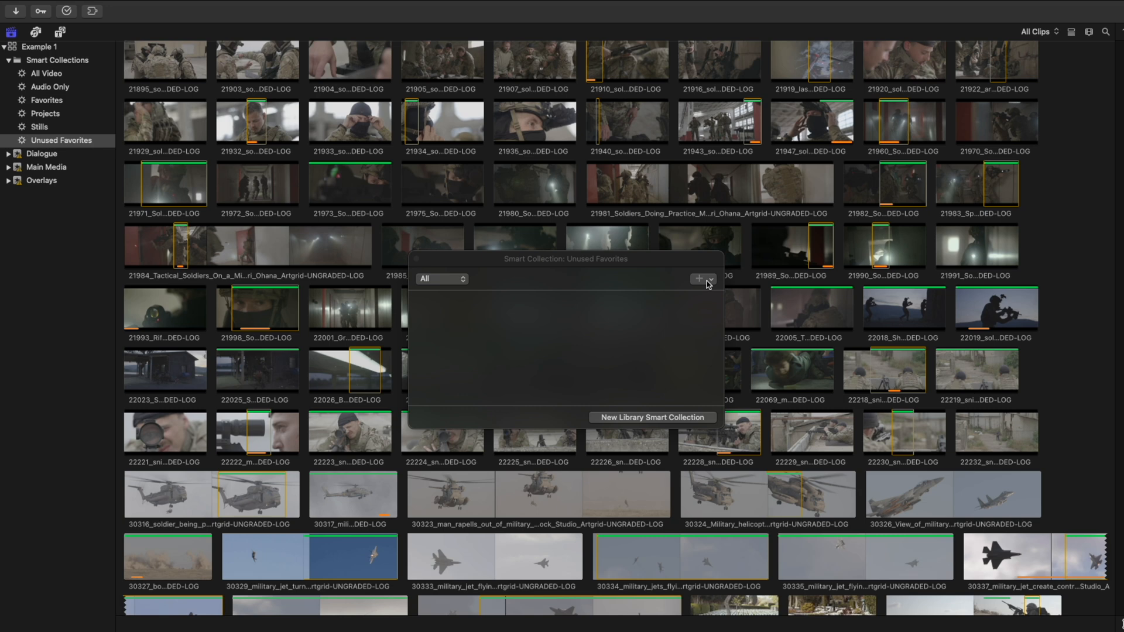
pyautogui.click(700, 279)
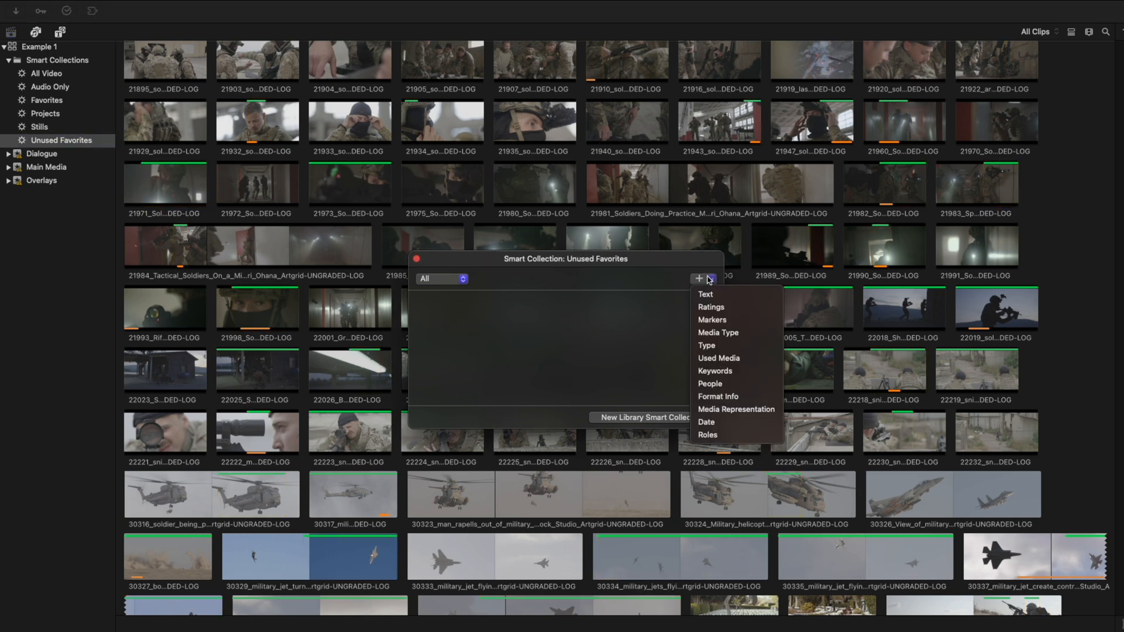
pyautogui.click(710, 307)
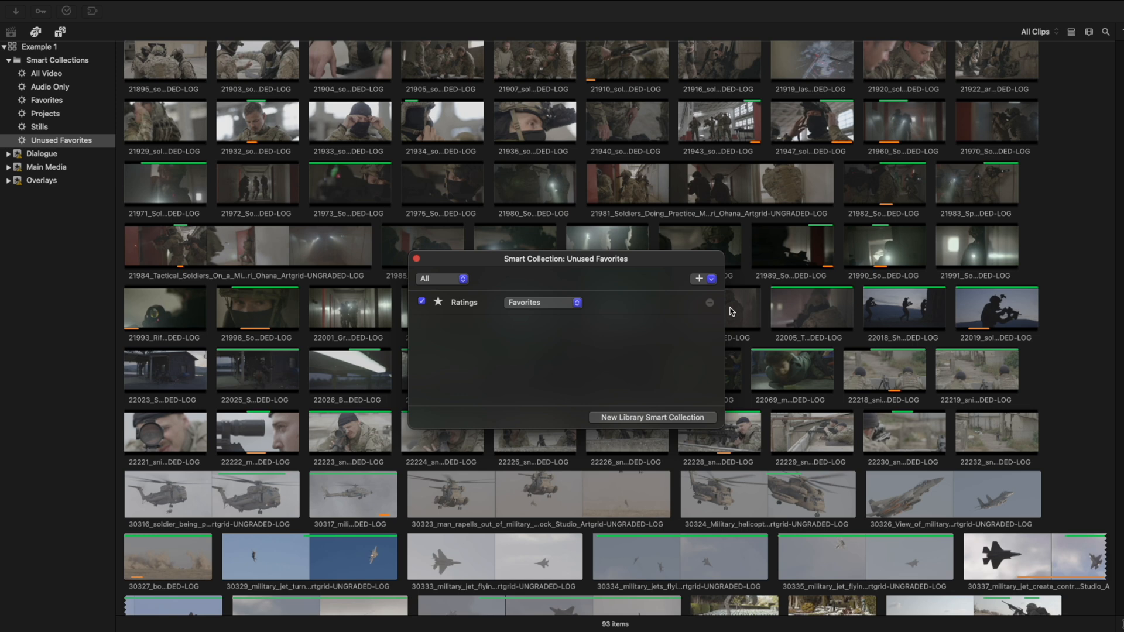
# Add a Used Media rule that limits the collection to unused clips.
pyautogui.click(699, 279)
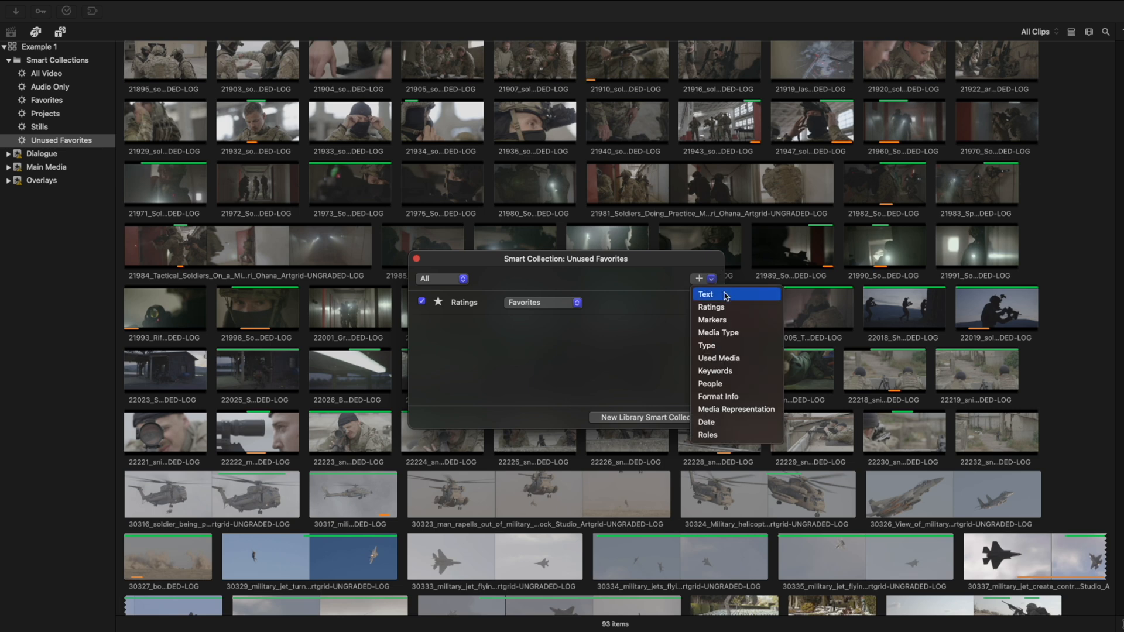
pyautogui.moveTo(738, 358)
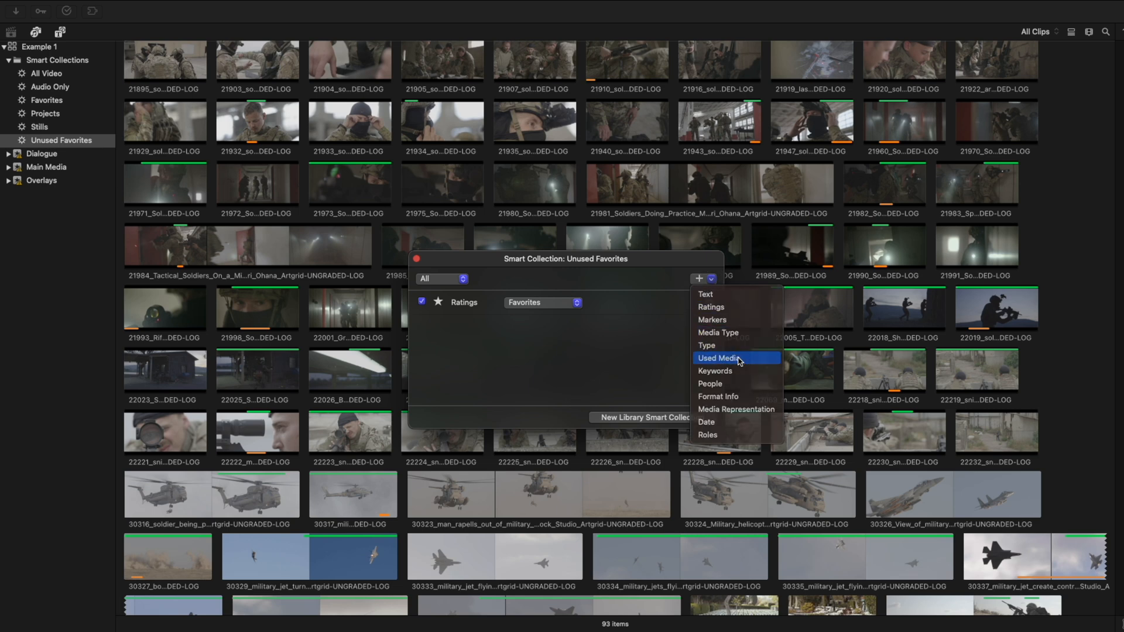
pyautogui.click(718, 358)
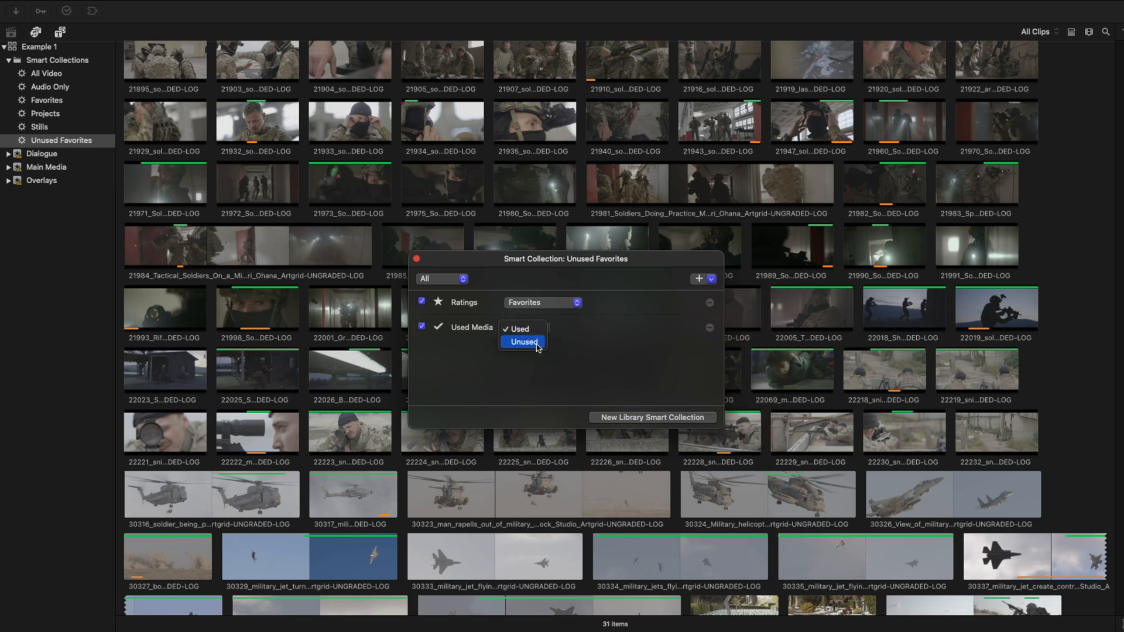
pyautogui.click(525, 341)
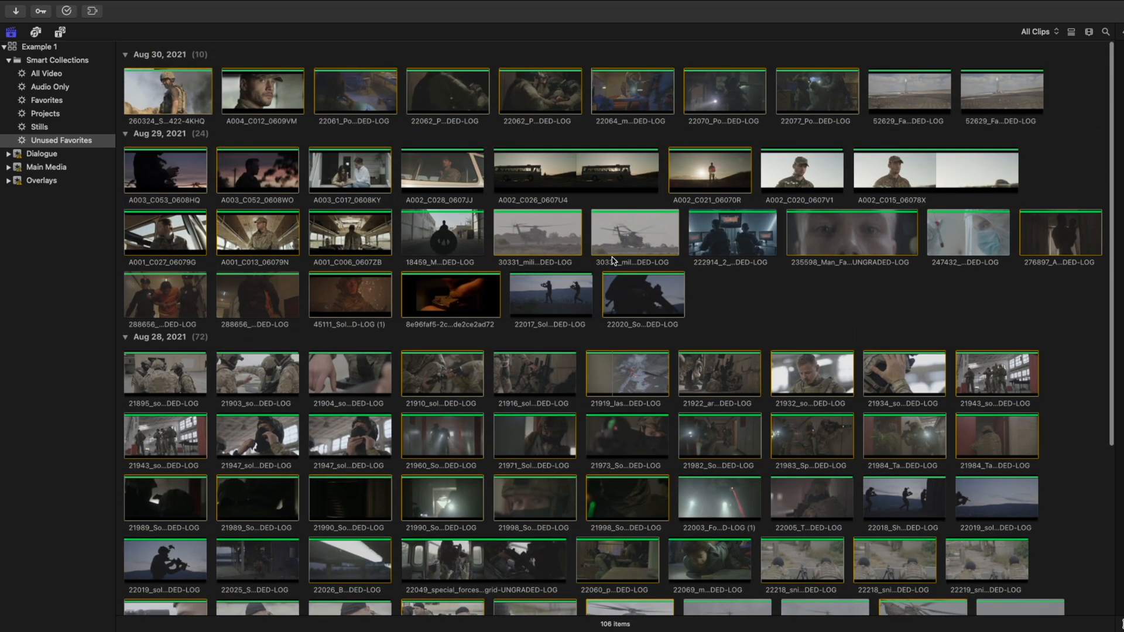
pyautogui.scroll(-3)
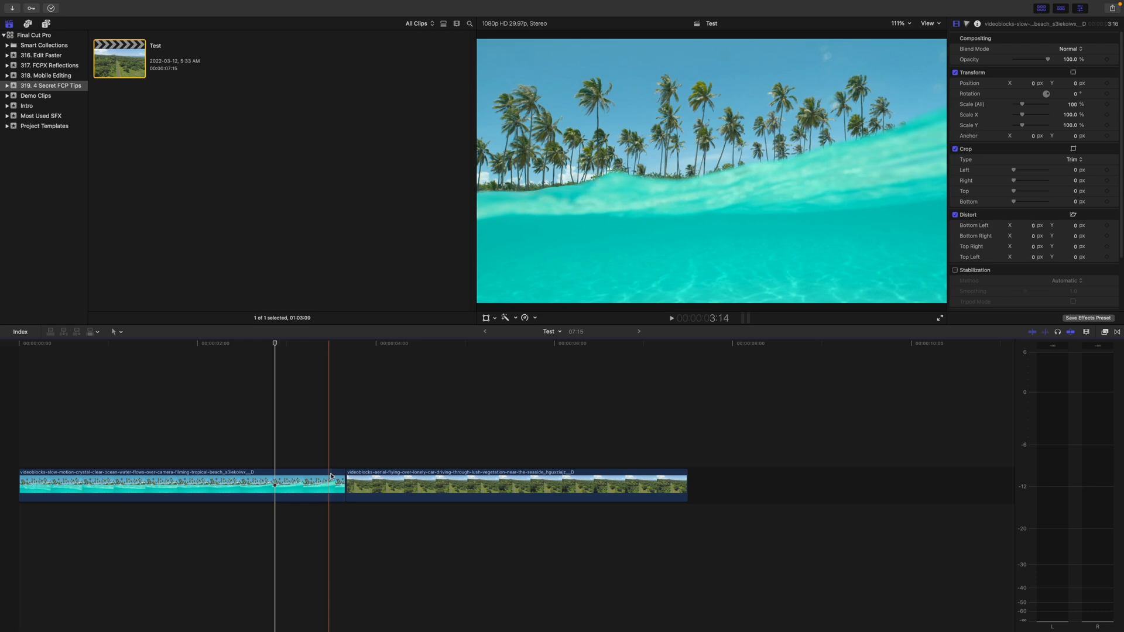
# Add the default Cross Dissolve at the beach-to-aerial-road edit point.
pyautogui.click(347, 484)
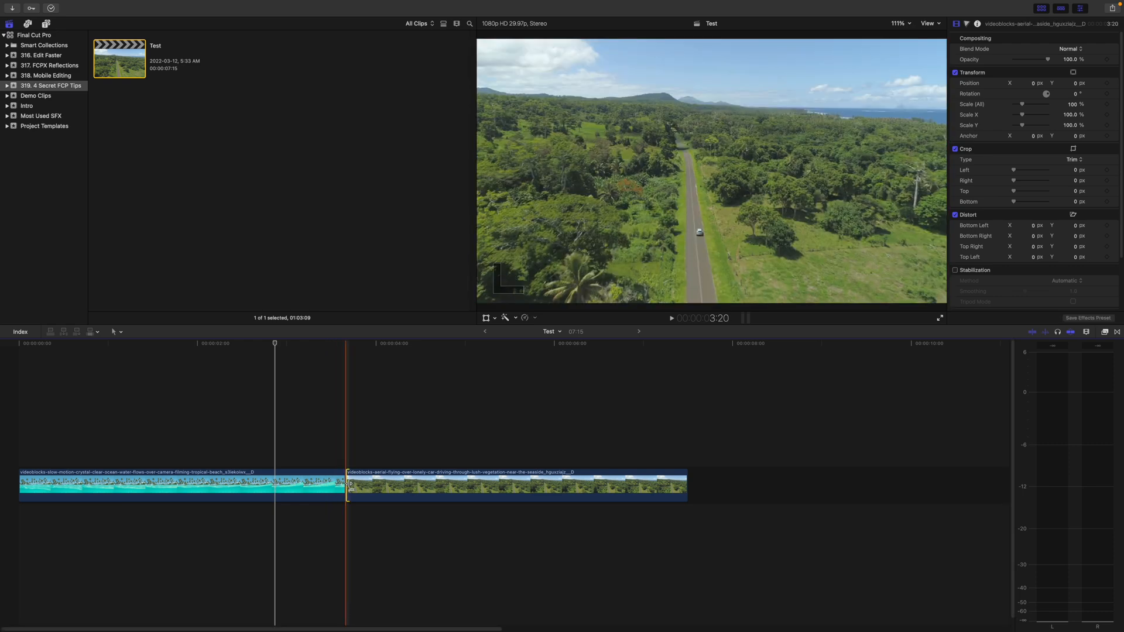
pyautogui.press('cmd+t')
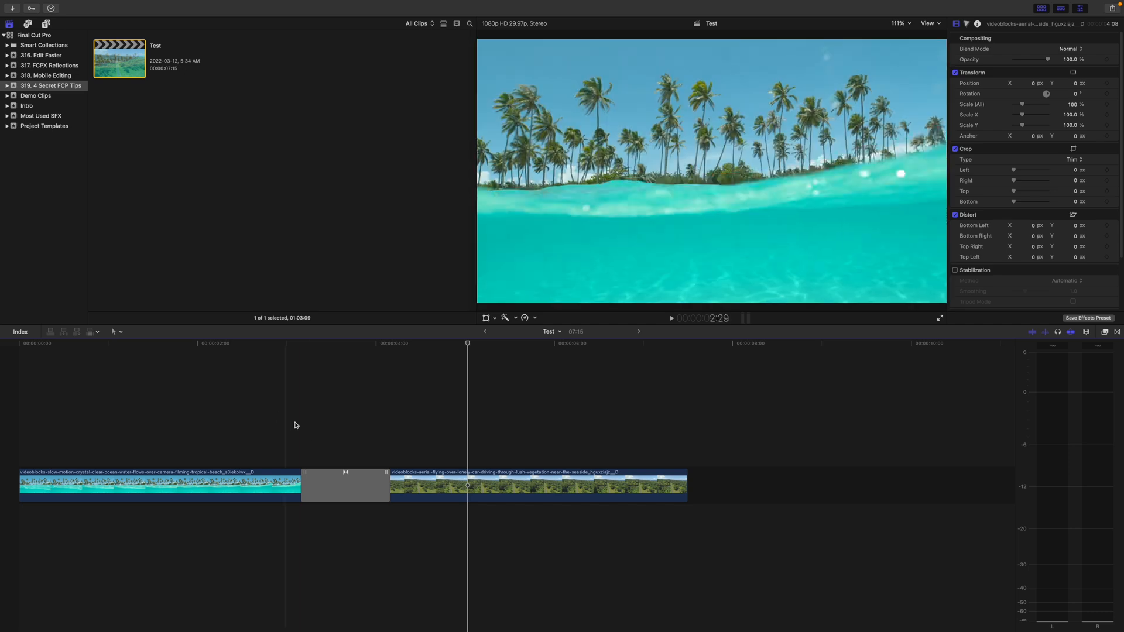
# Show the transition's inspector settings and keep its Look set to Video.
pyautogui.click(345, 485)
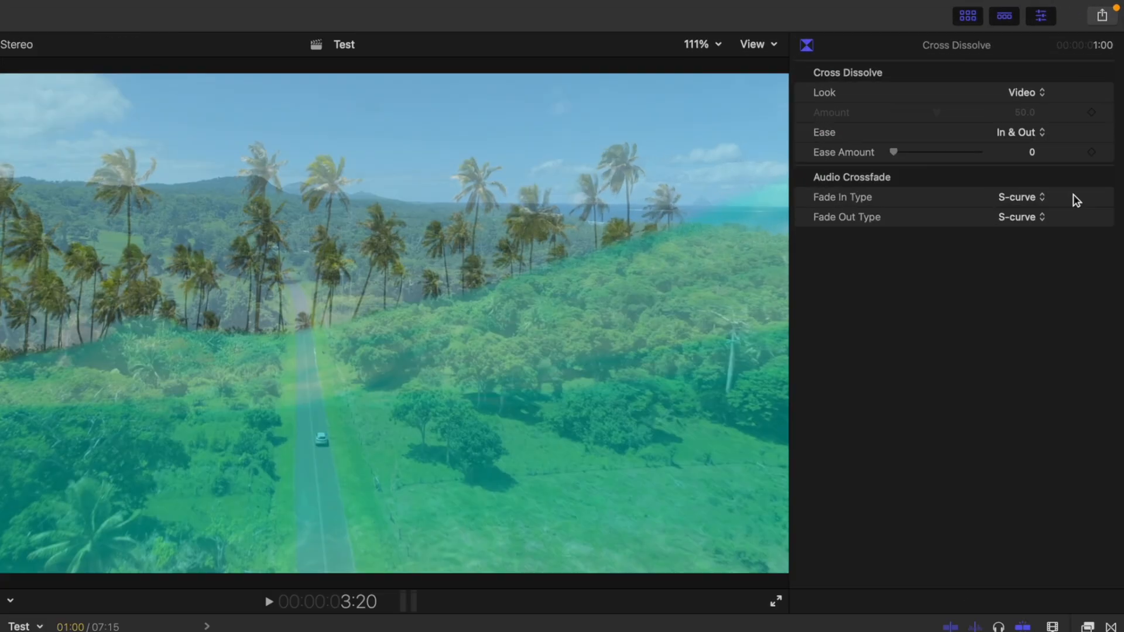
pyautogui.click(1026, 92)
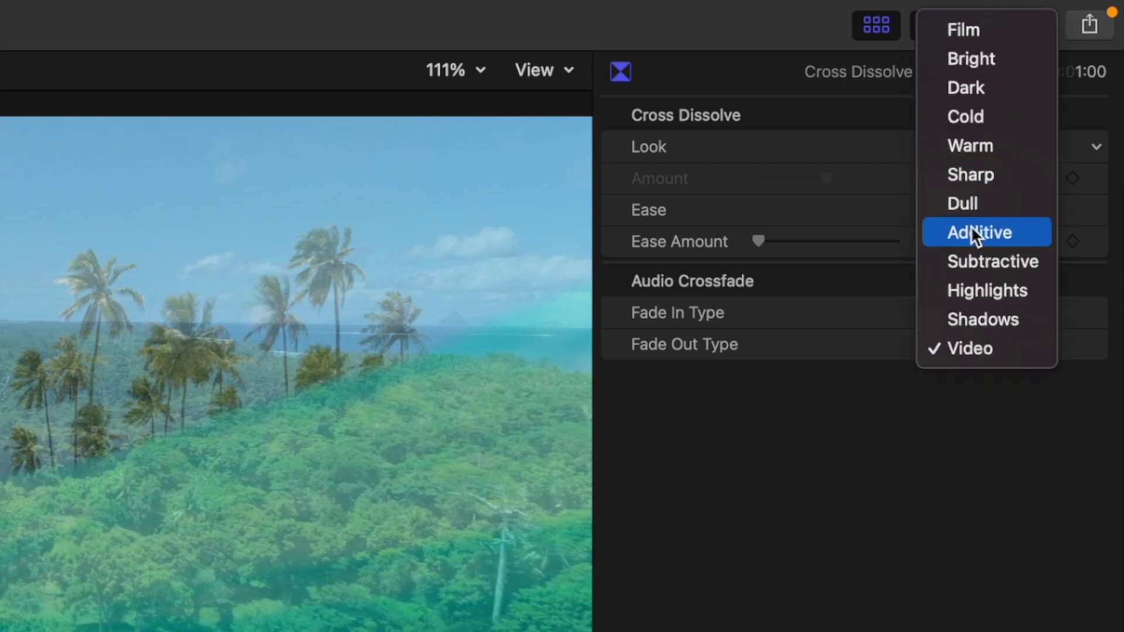
pyautogui.moveTo(986, 348)
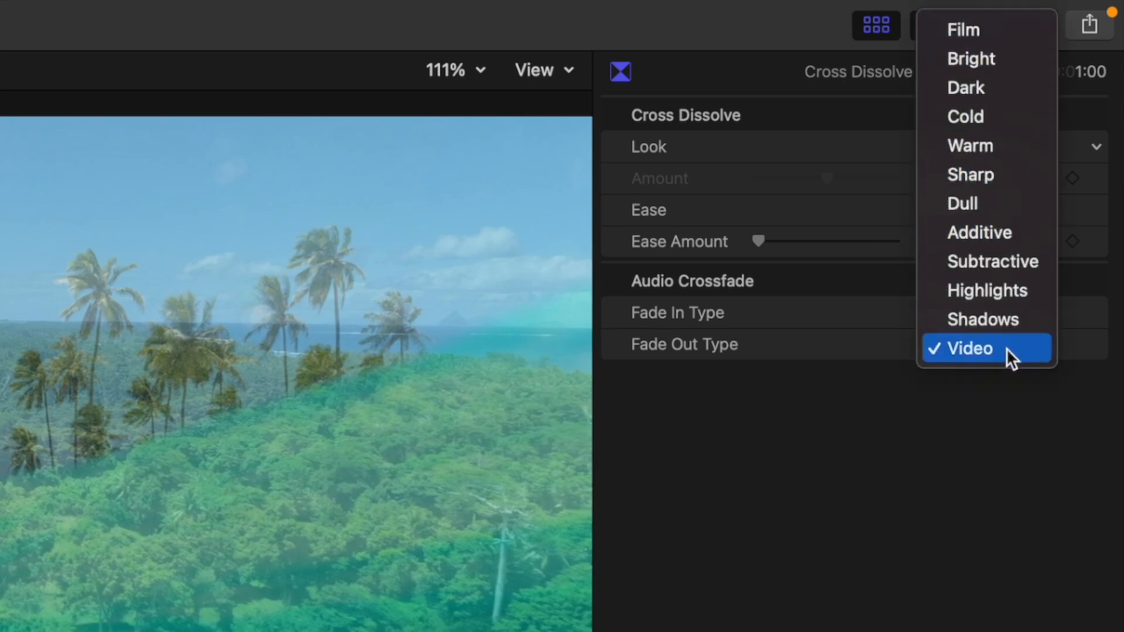
pyautogui.click(967, 348)
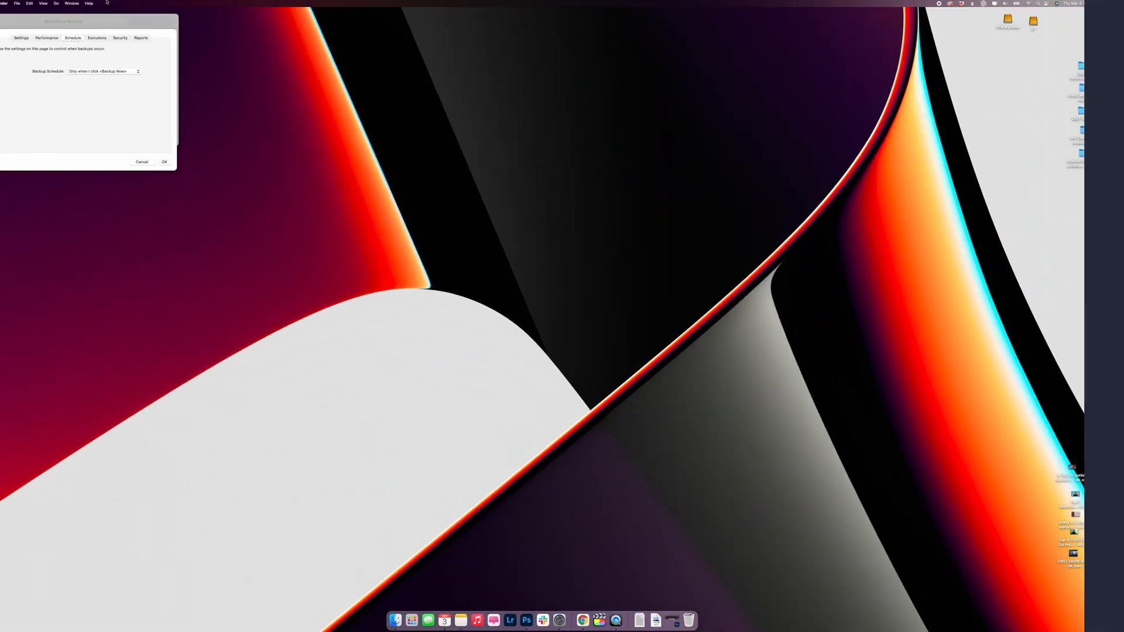
# In iCloud Drive, make an alias of FILMMAKING SOUND EFFECTS named MY SFX.
pyautogui.click(76, 4)
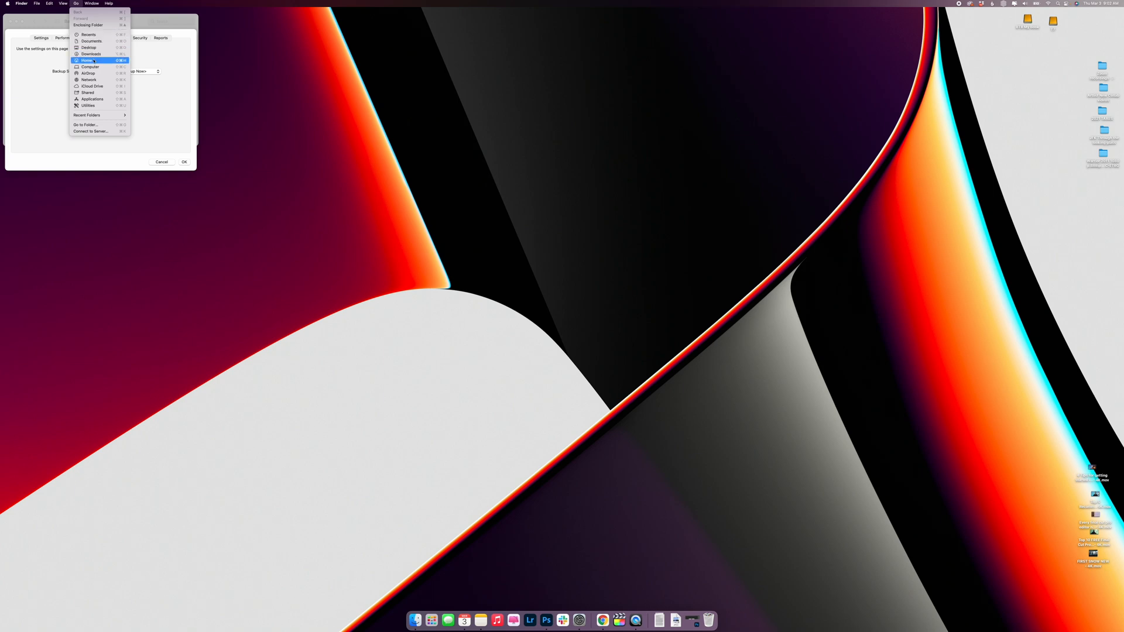
pyautogui.click(86, 61)
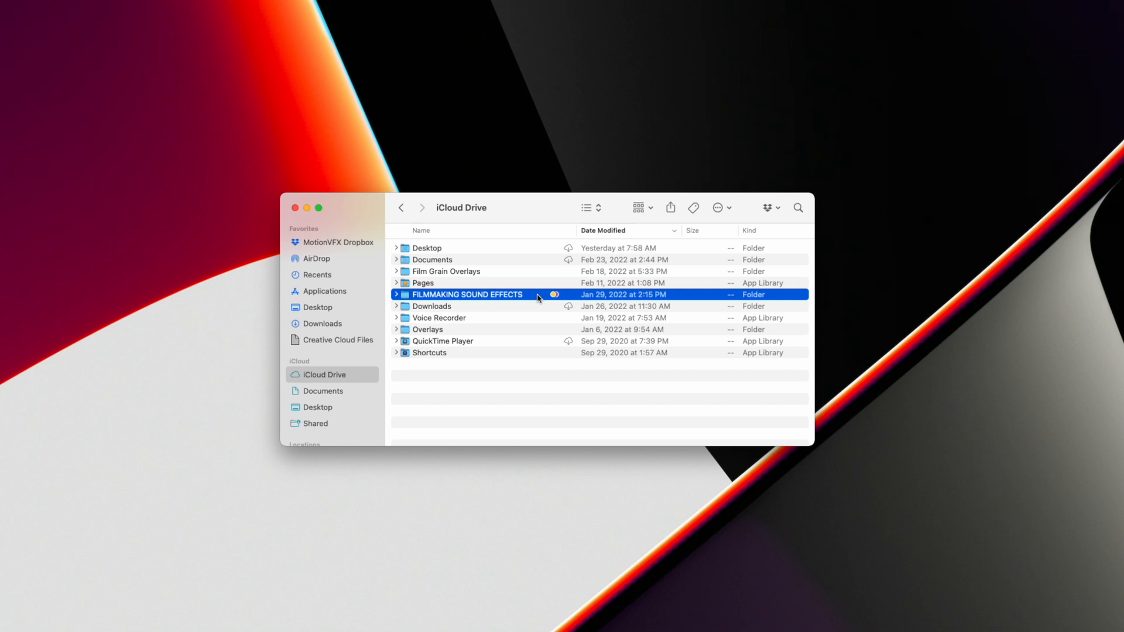
pyautogui.doubleClick(467, 294)
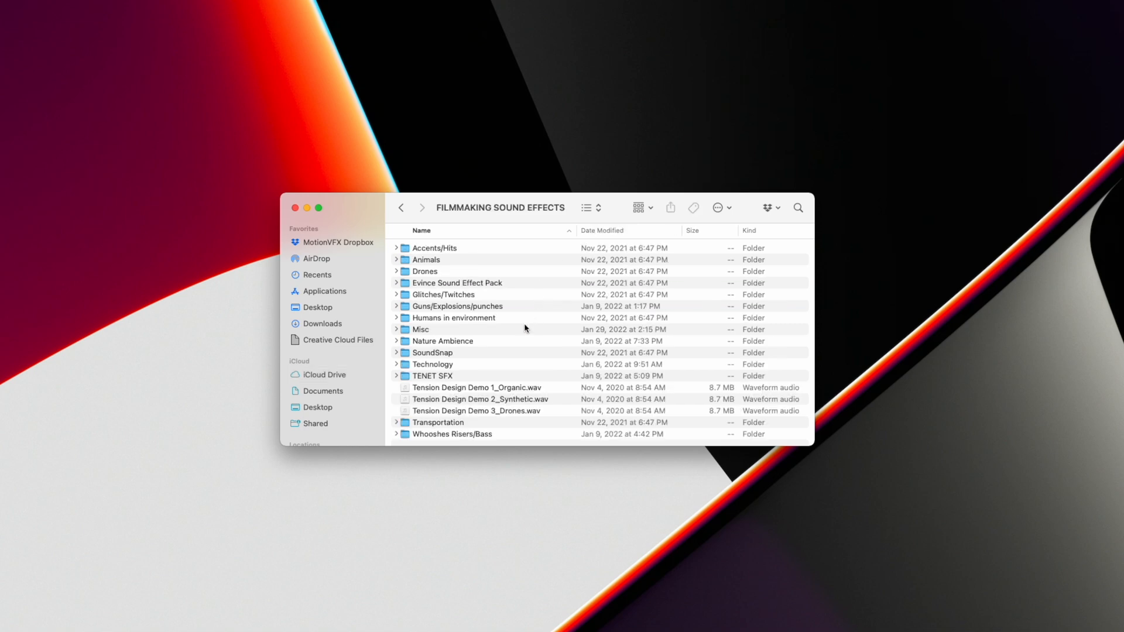
pyautogui.click(324, 374)
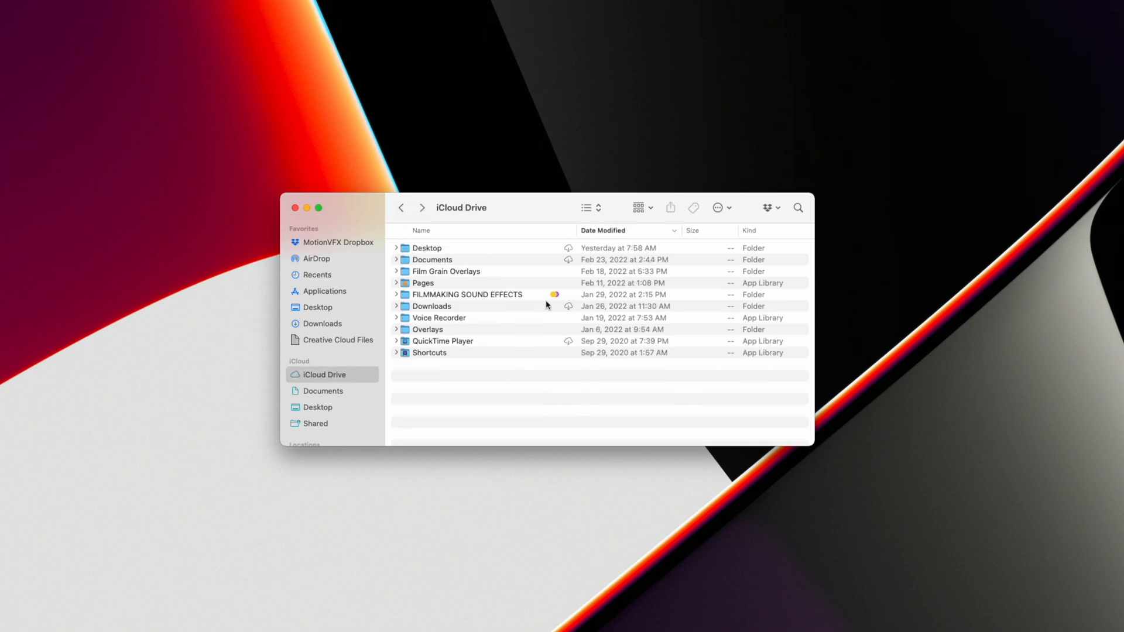
pyautogui.rightClick(467, 295)
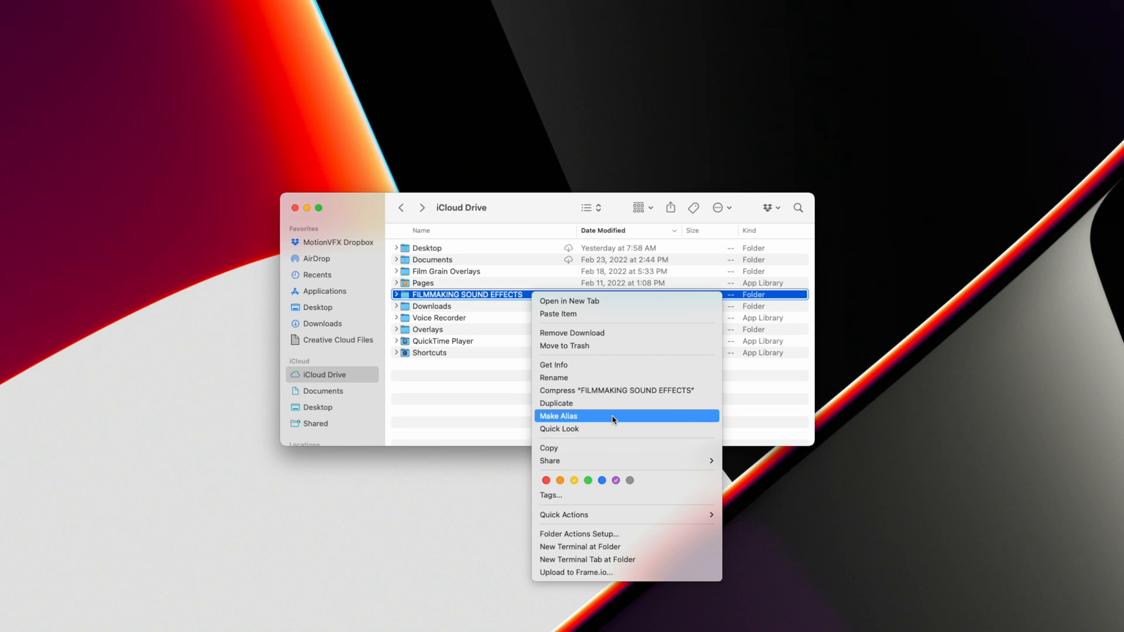
pyautogui.click(559, 416)
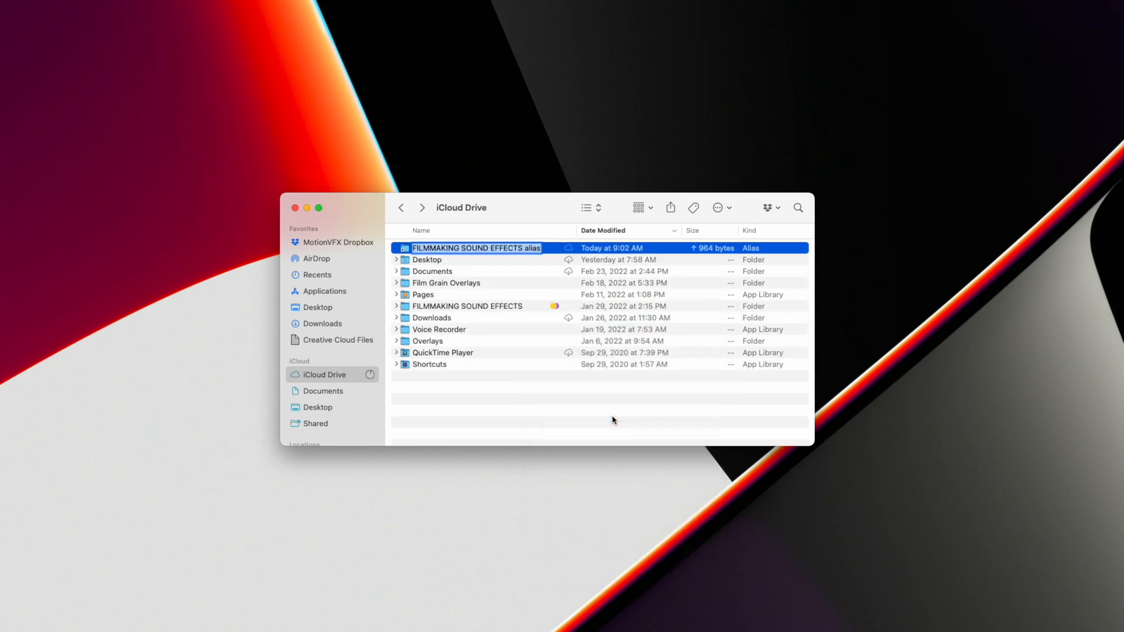
pyautogui.write('MY')
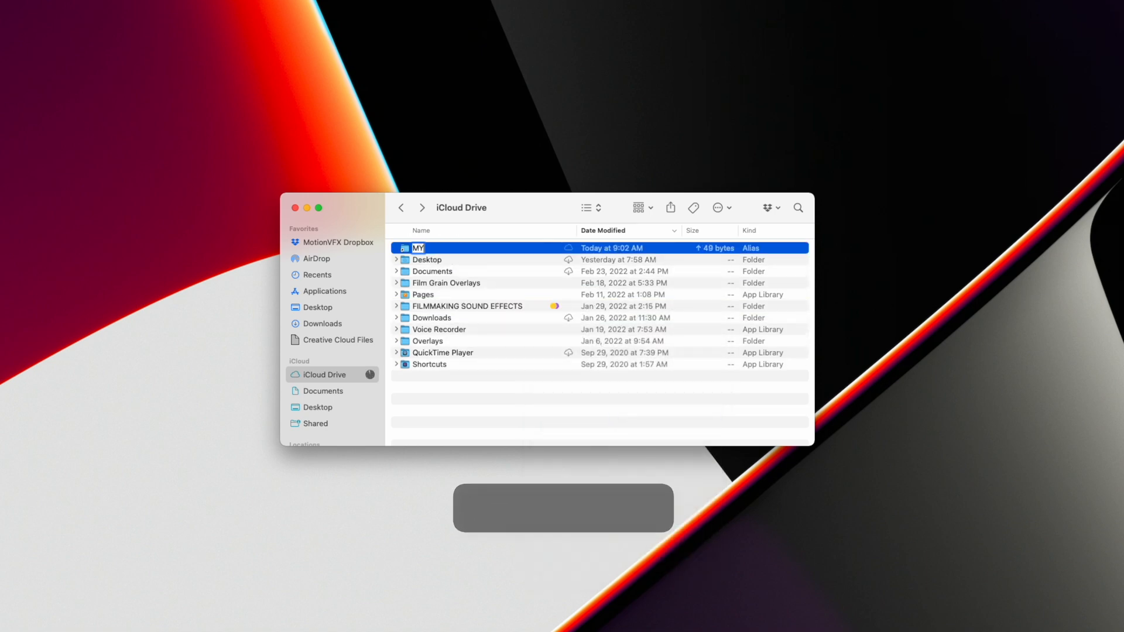
pyautogui.write('SFX')
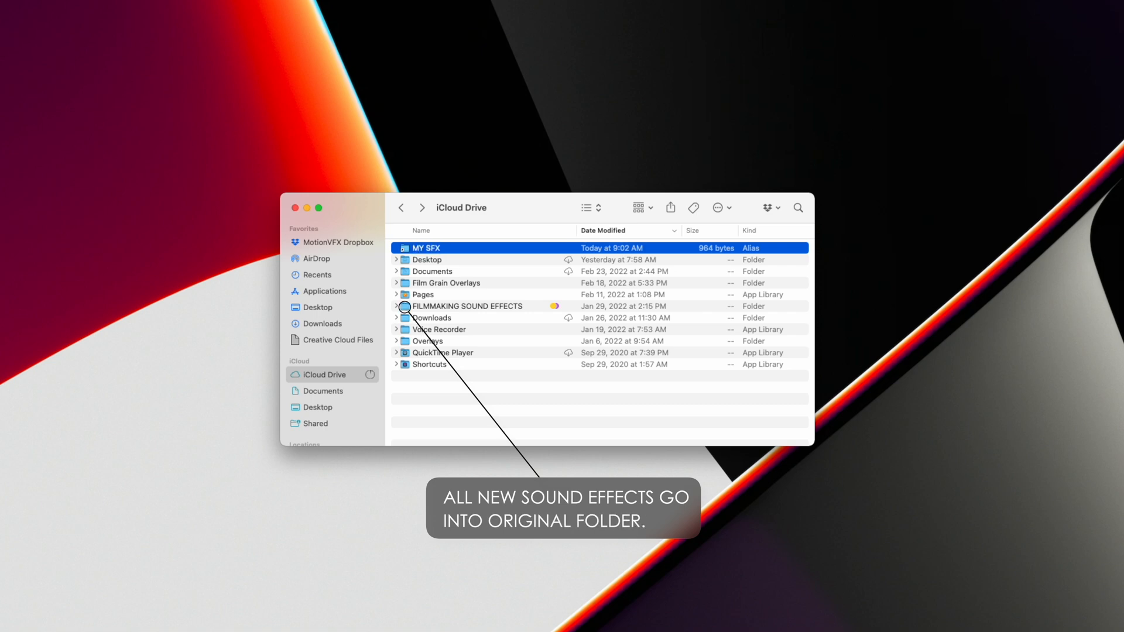
pyautogui.moveTo(474, 254)
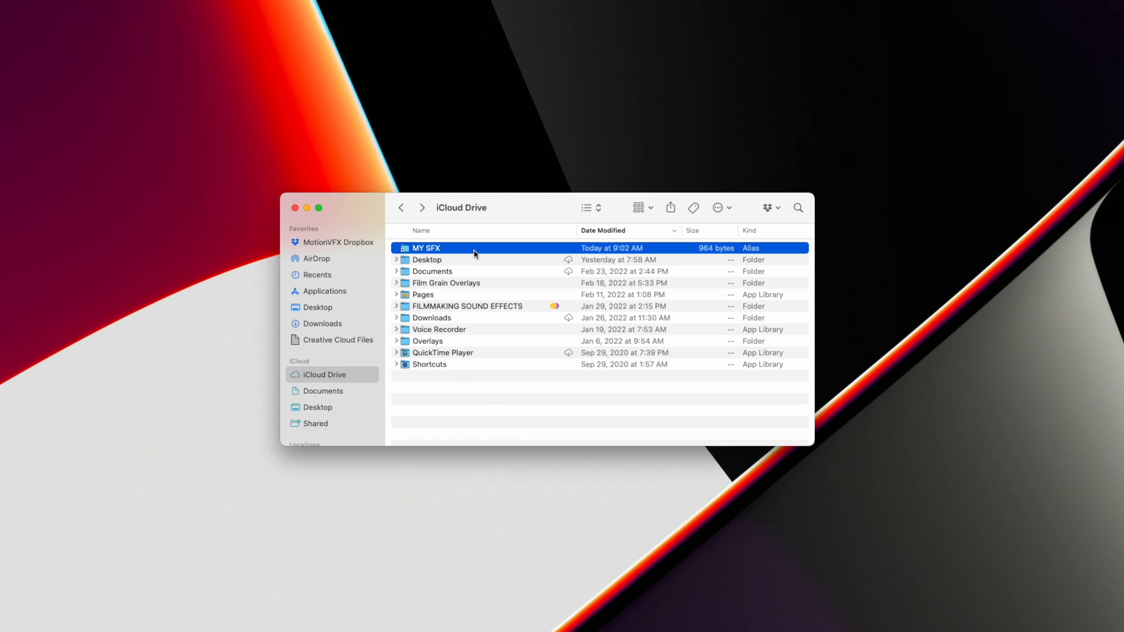
# Copy the MY SFX alias to the clipboard.
pyautogui.press('cmd+c')
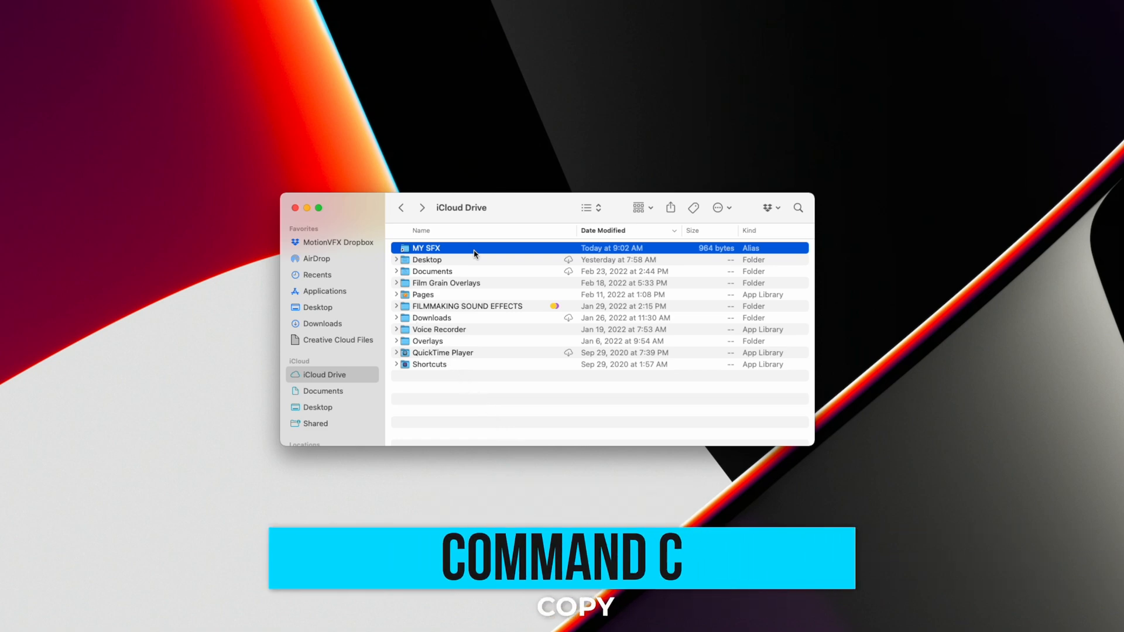
pyautogui.rightClick(427, 248)
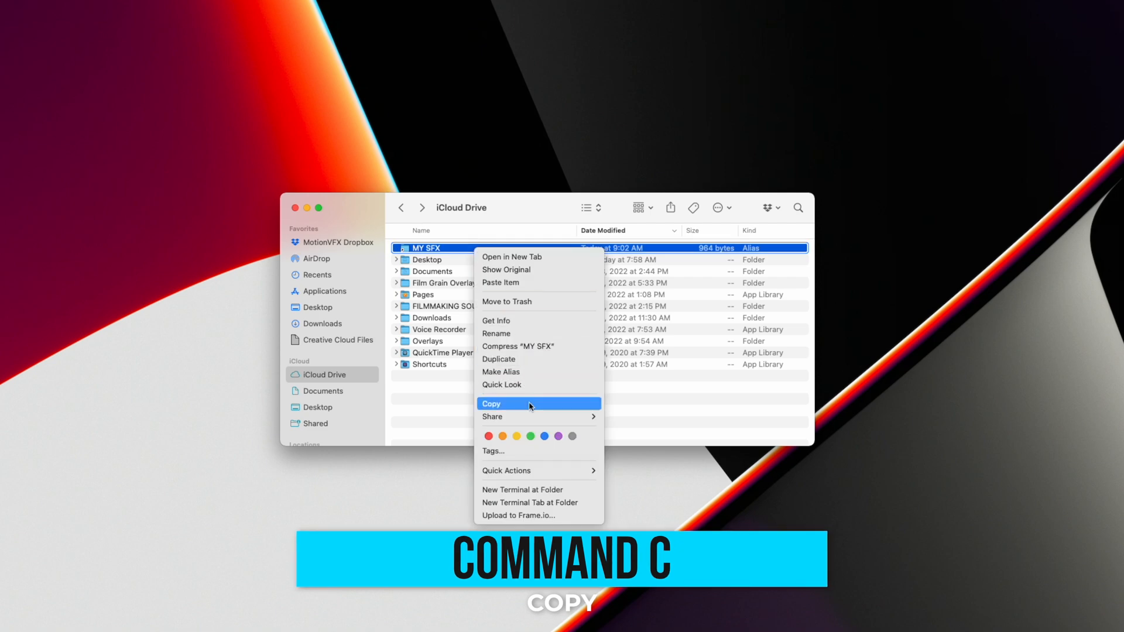
pyautogui.click(492, 403)
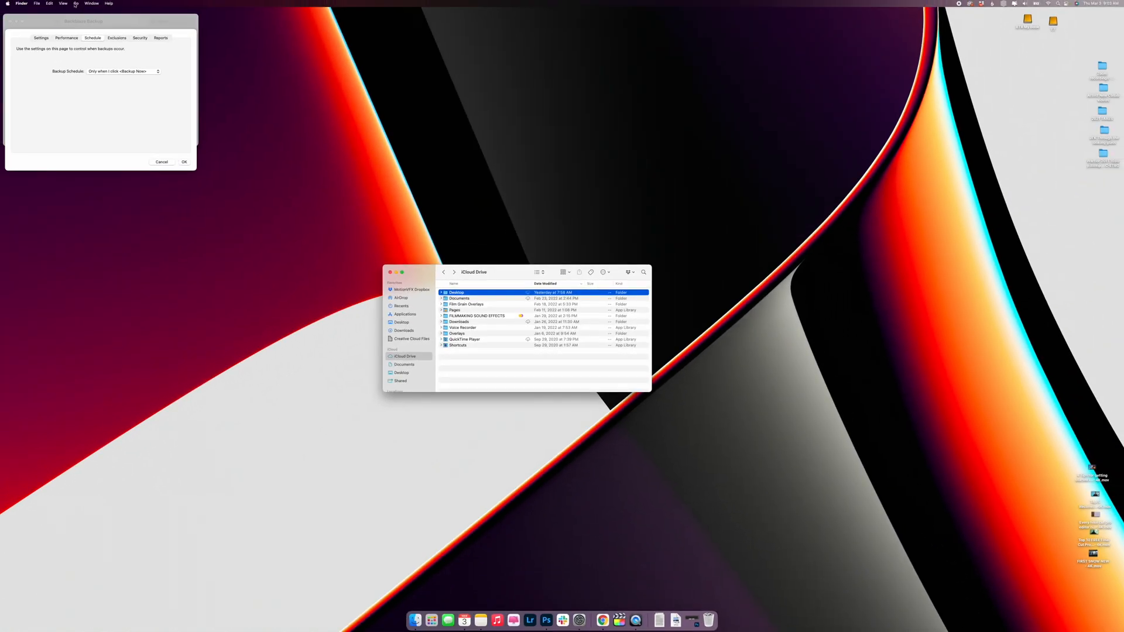
# Go to Macintosh HD > Library > Audio > Apple Loops > Apple > Final Cut Pro Sound Effects.
pyautogui.click(77, 3)
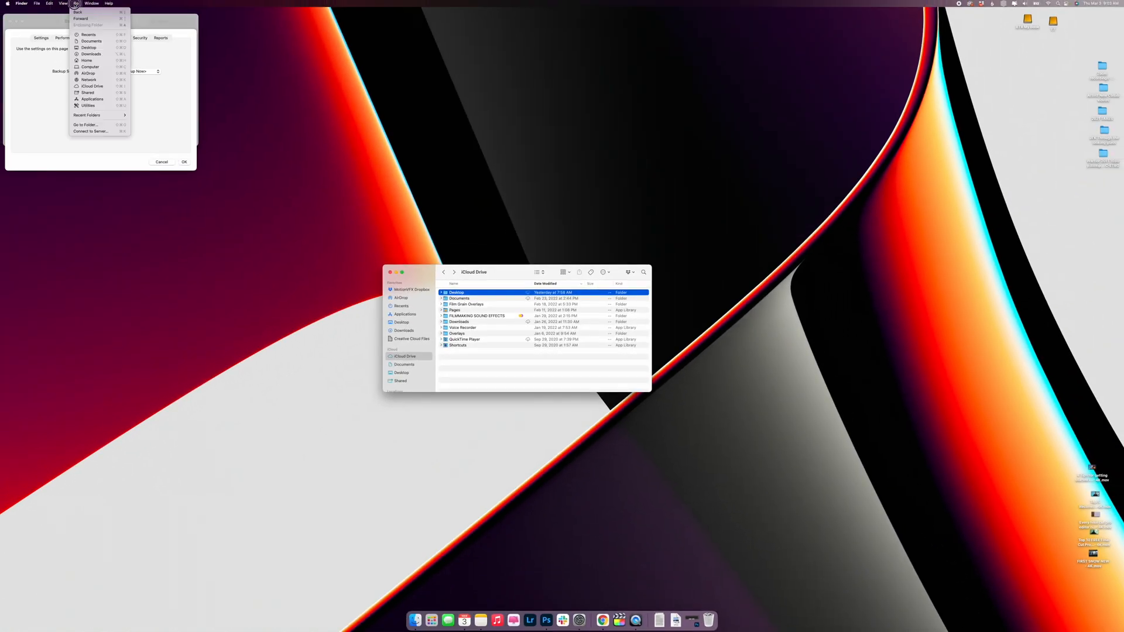
pyautogui.click(89, 67)
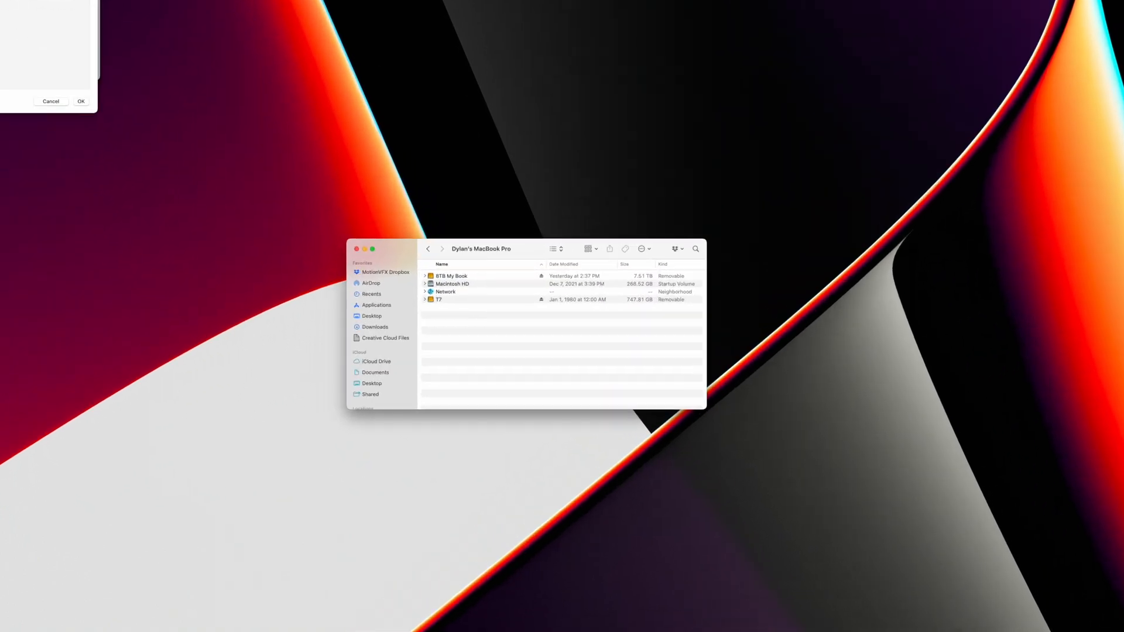
pyautogui.doubleClick(451, 283)
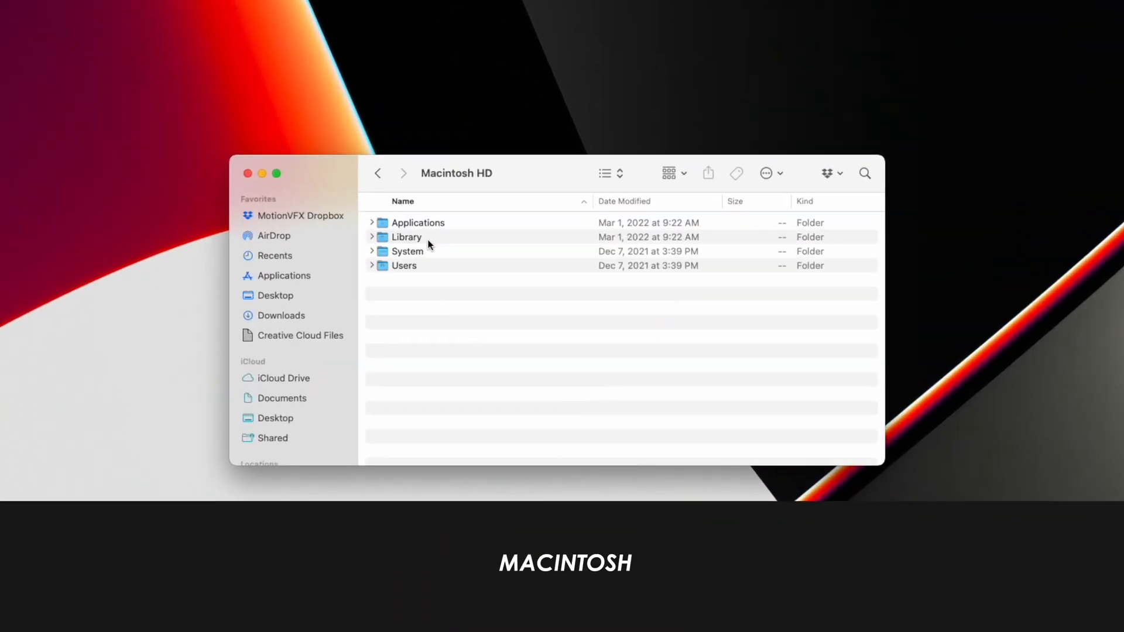
pyautogui.doubleClick(407, 237)
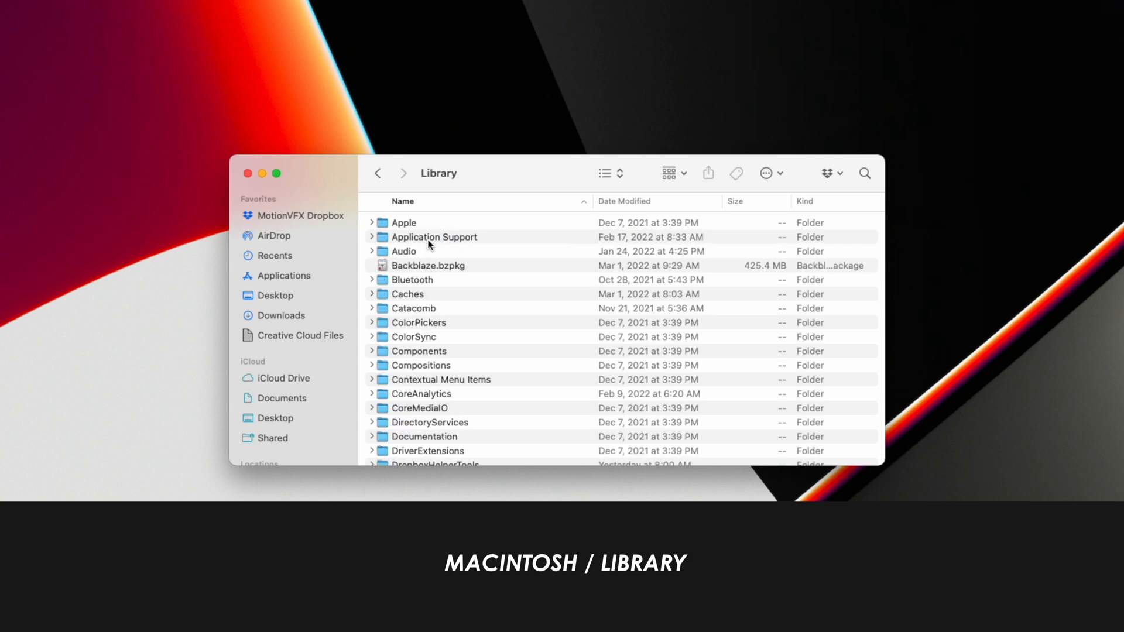
pyautogui.click(405, 251)
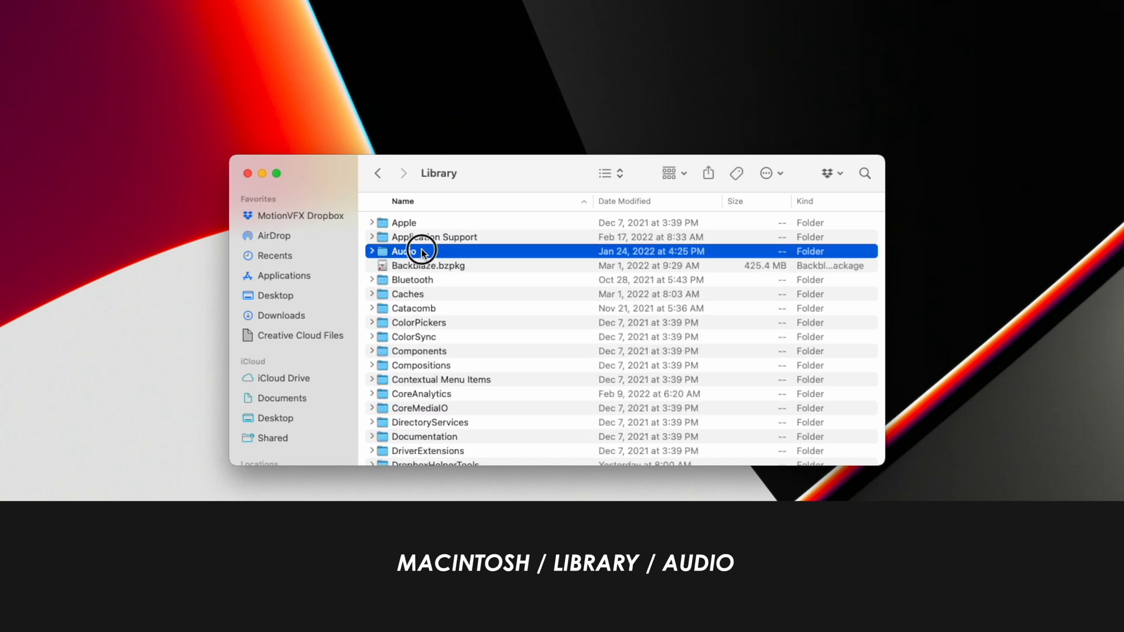
pyautogui.doubleClick(408, 252)
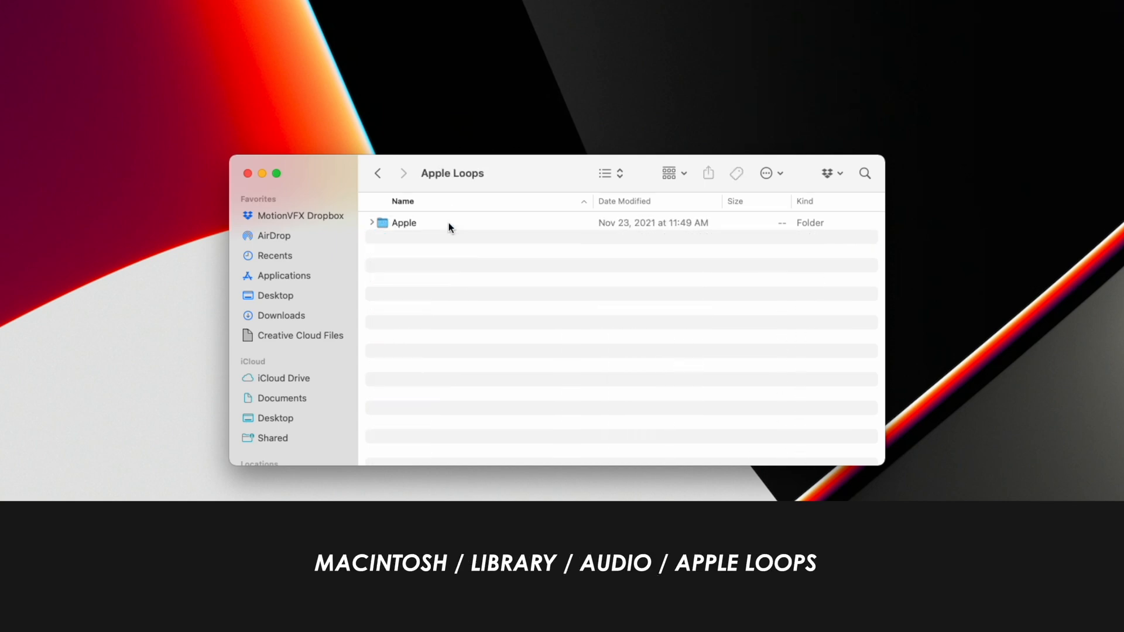
pyautogui.doubleClick(403, 224)
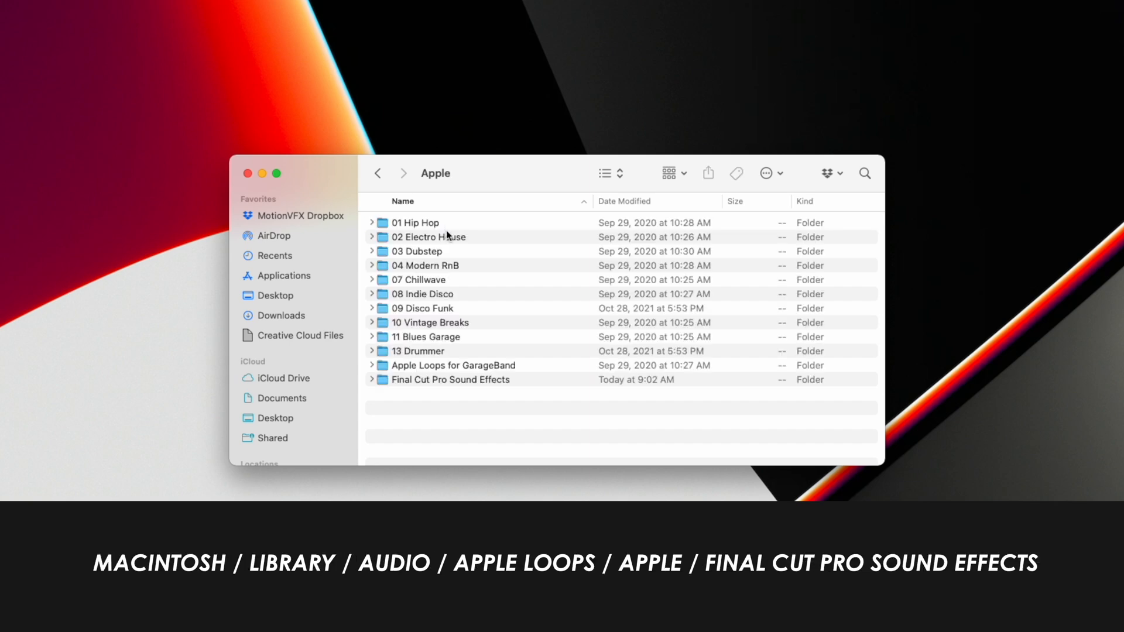
pyautogui.doubleClick(450, 379)
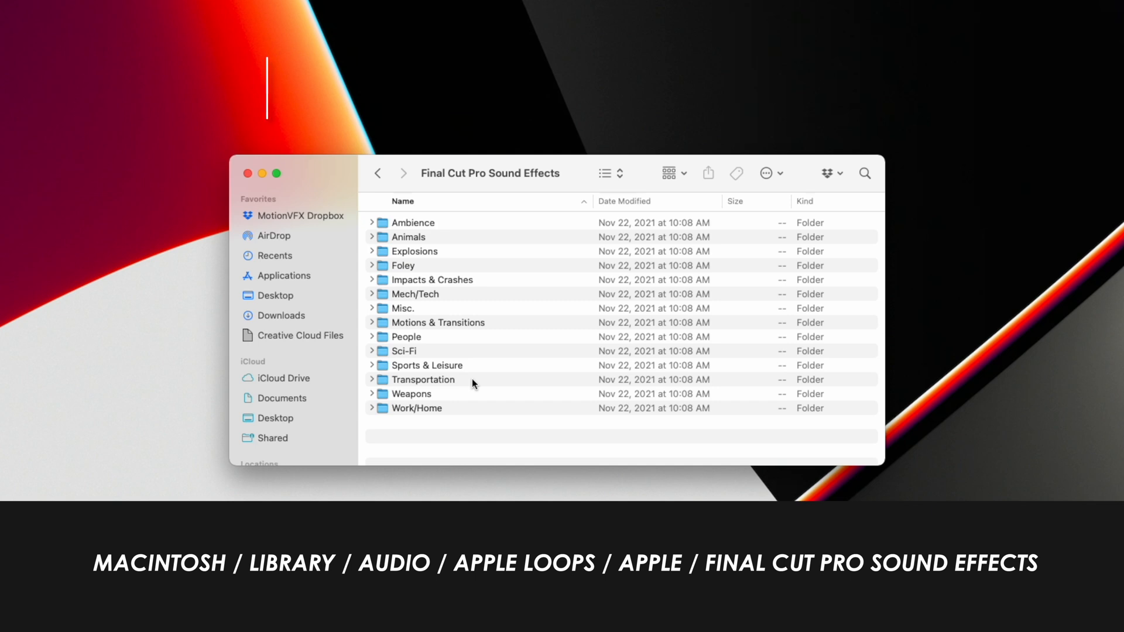
# Paste the MY SFX alias into the Final Cut Pro Sound Effects folder.
pyautogui.press('cmd+v')
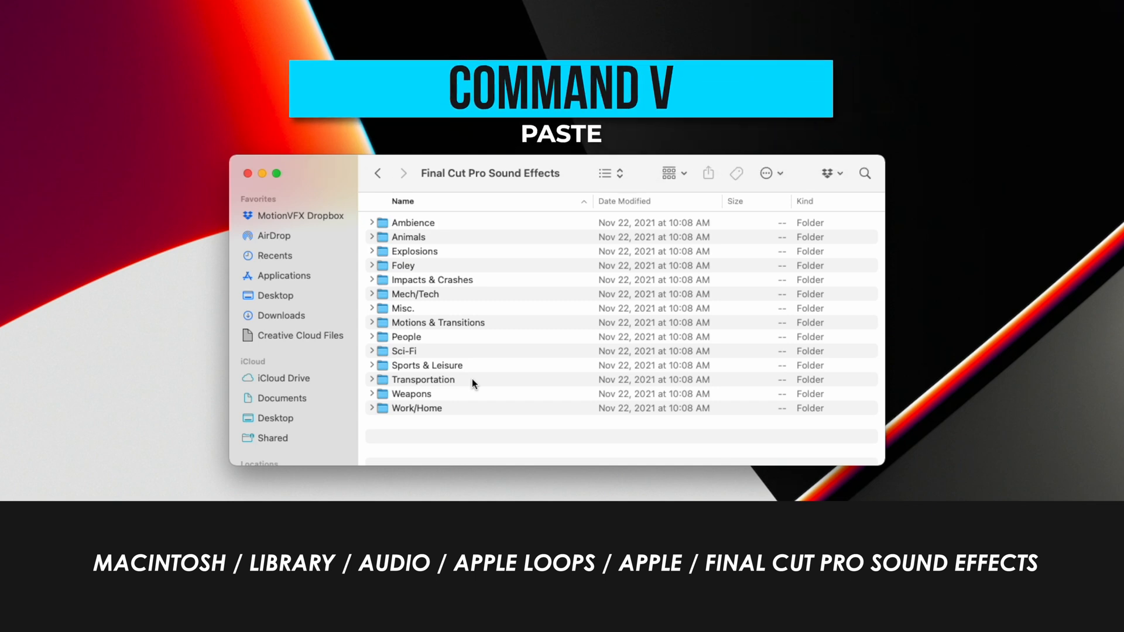
pyautogui.press('cmd+v')
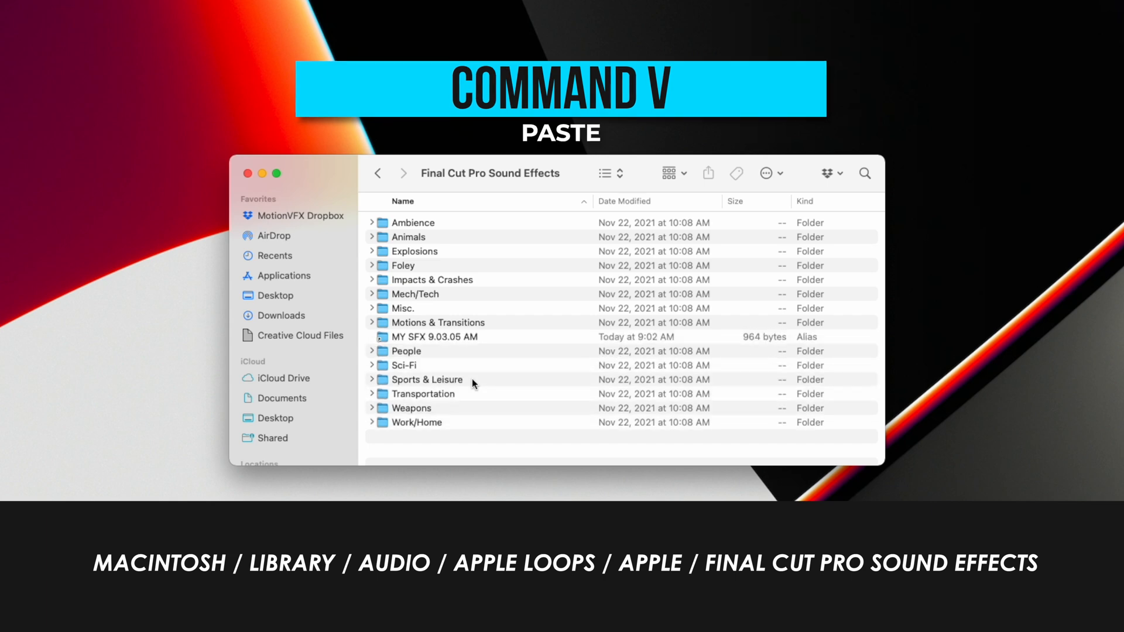
pyautogui.click(433, 337)
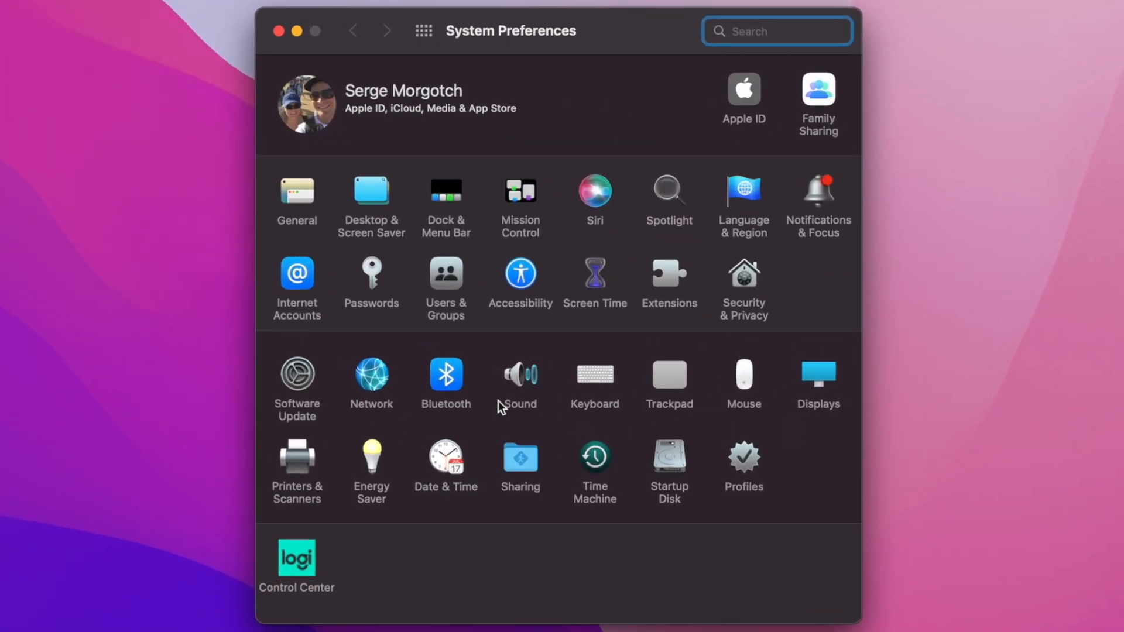
# Enable trackpad dragging with three finger drag under Accessibility > Pointer Control, then confirm.
pyautogui.click(520, 275)
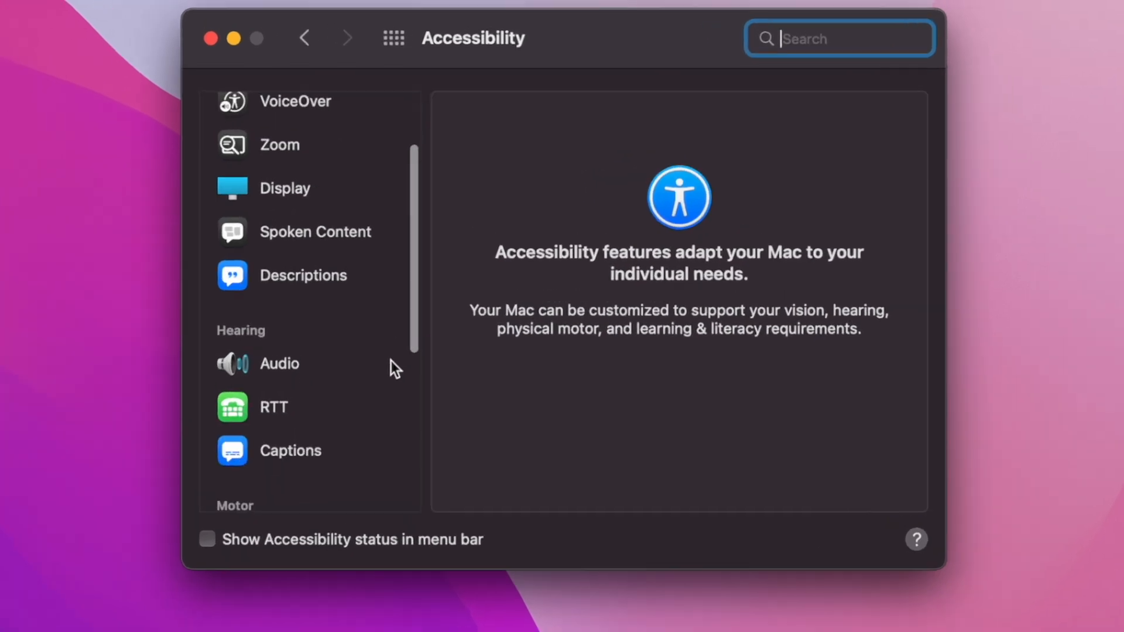
pyautogui.click(290, 341)
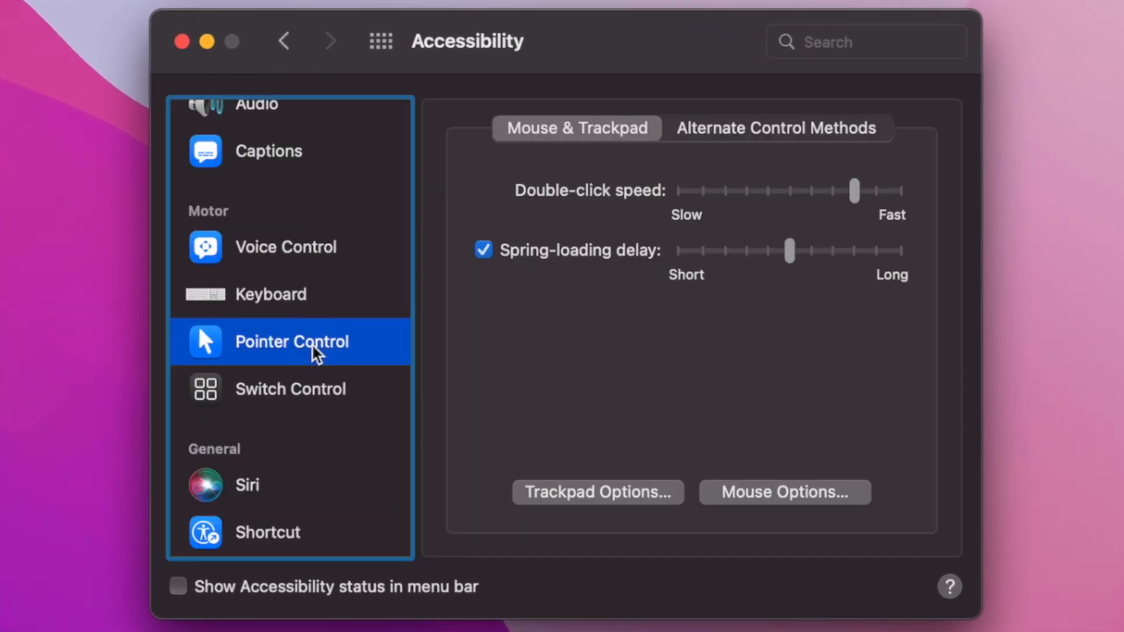
pyautogui.click(597, 493)
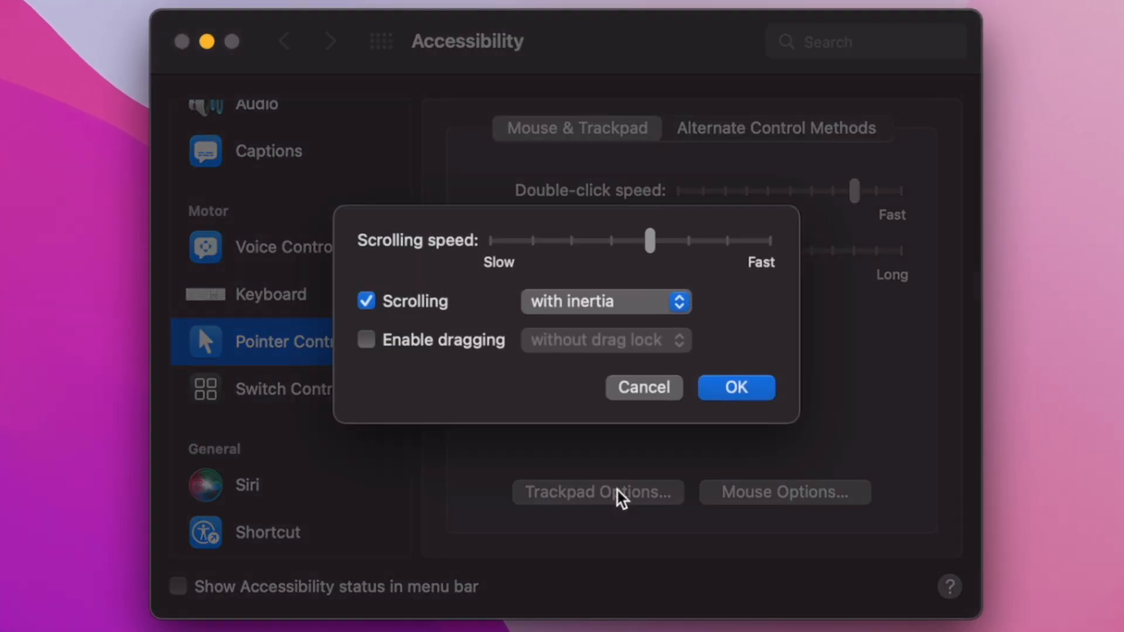
pyautogui.click(365, 339)
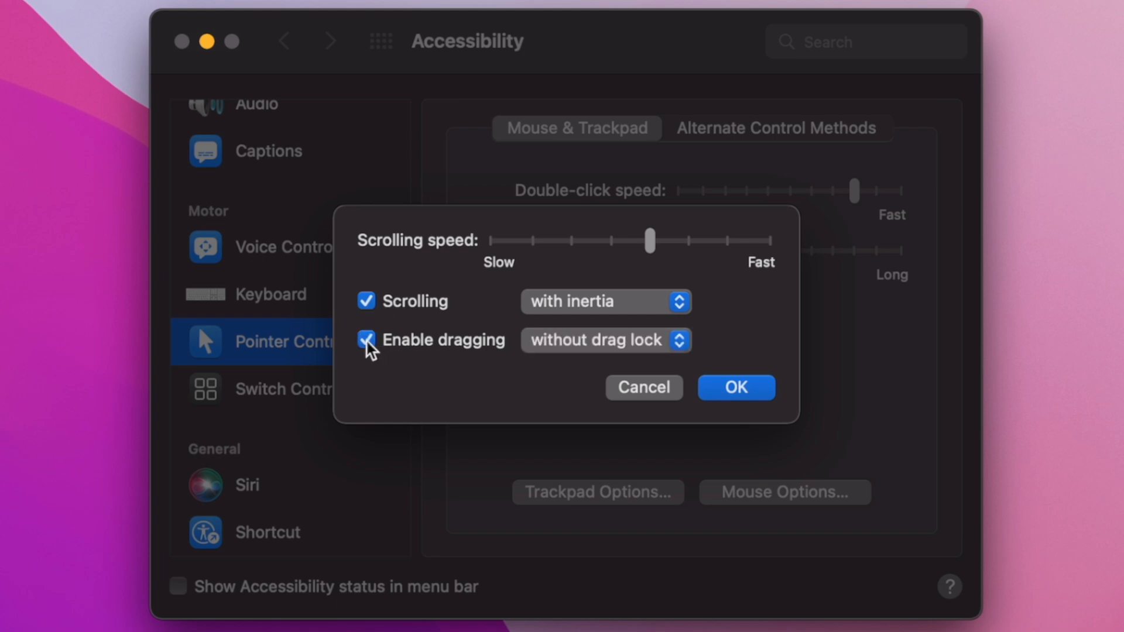
pyautogui.click(604, 341)
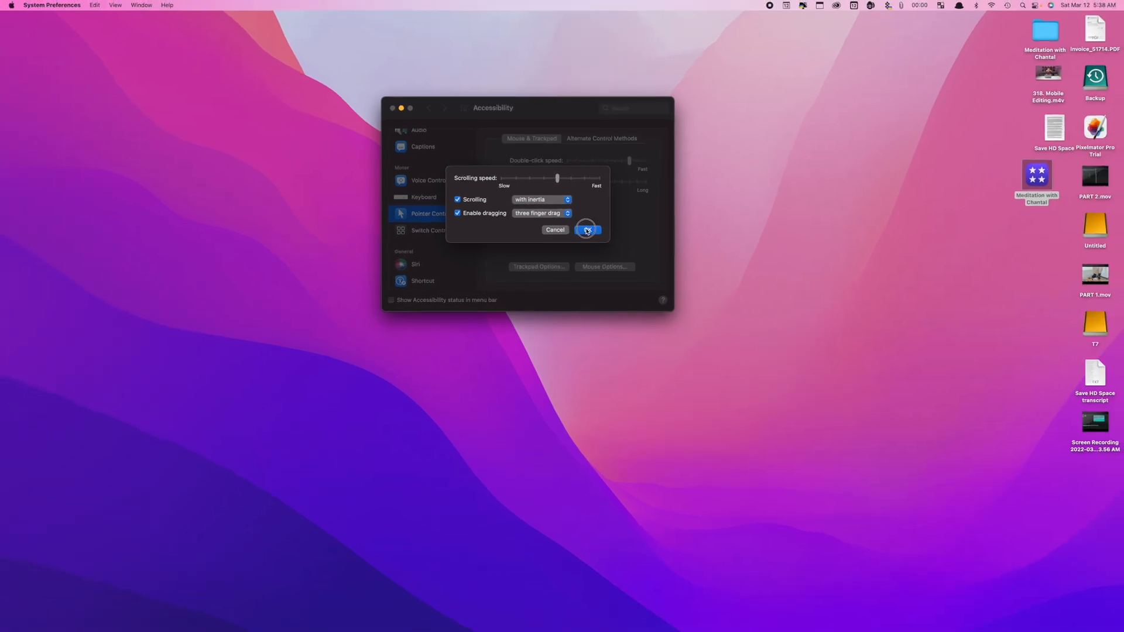
pyautogui.click(587, 230)
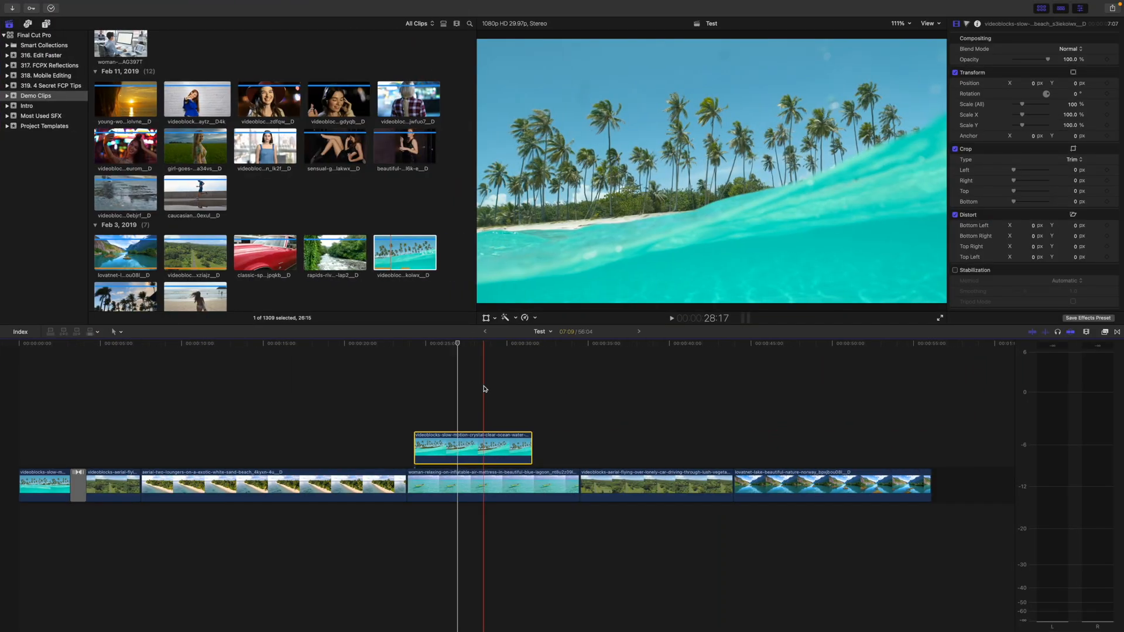